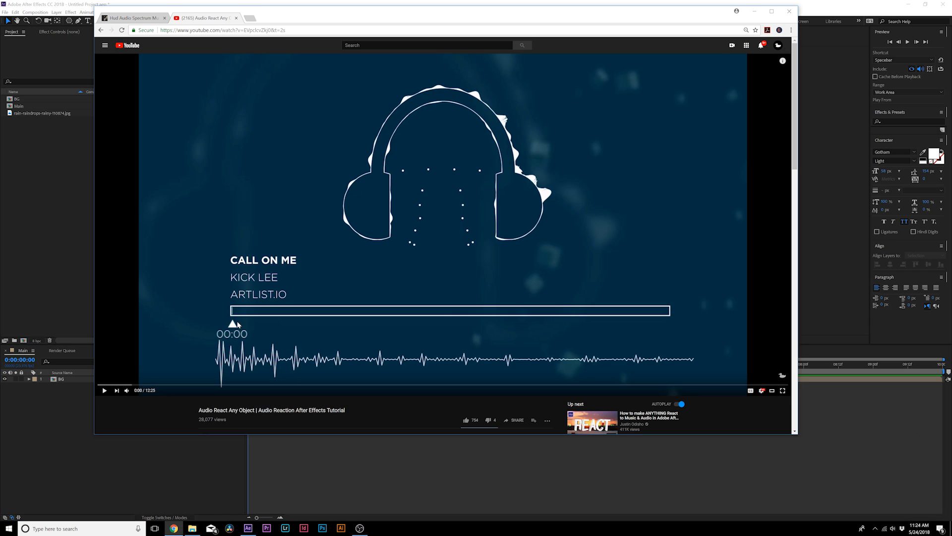
mouse_move(220, 324)
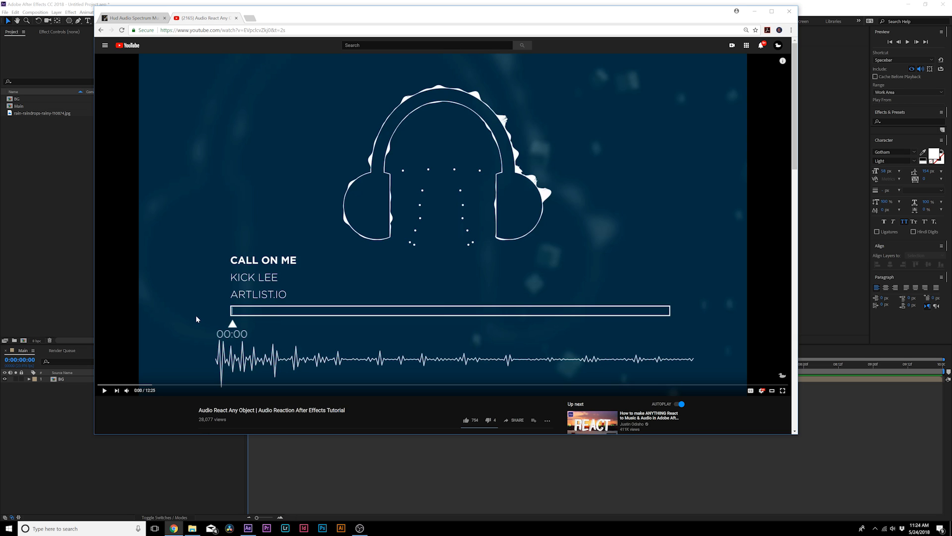
mouse_move(235, 287)
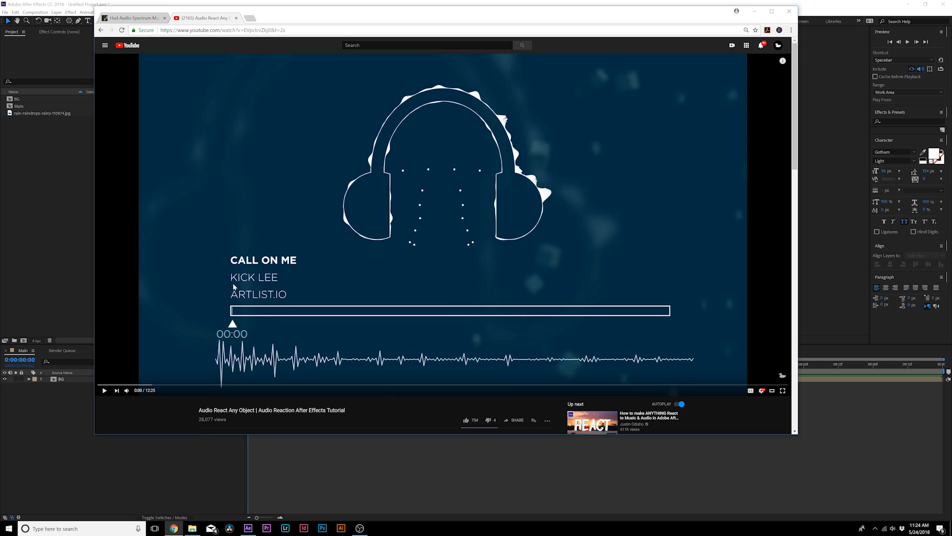
mouse_move(432, 151)
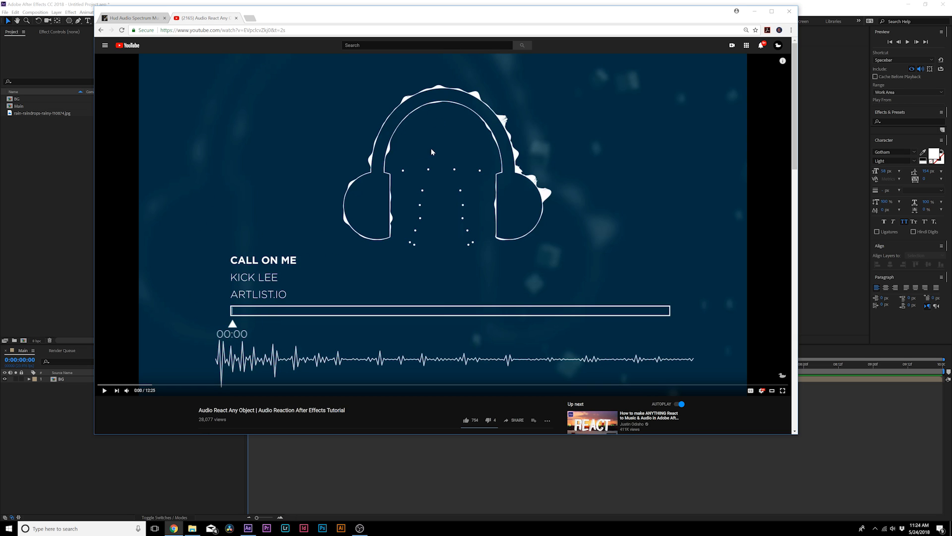
mouse_move(432, 107)
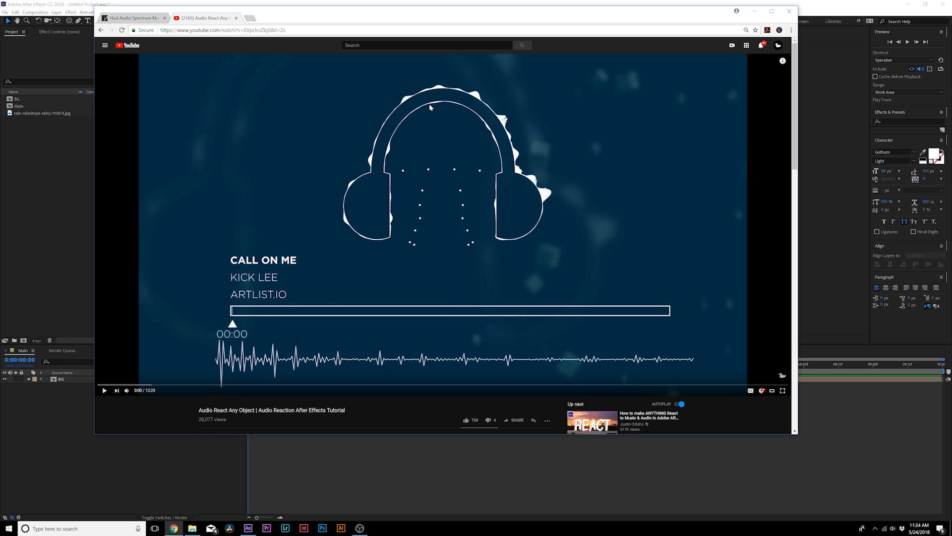
mouse_move(240, 325)
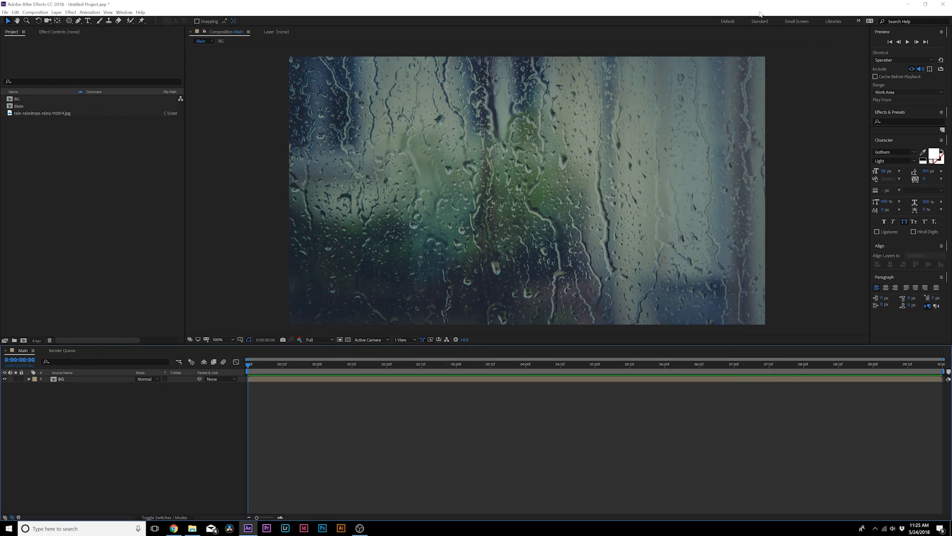
mouse_move(297, 219)
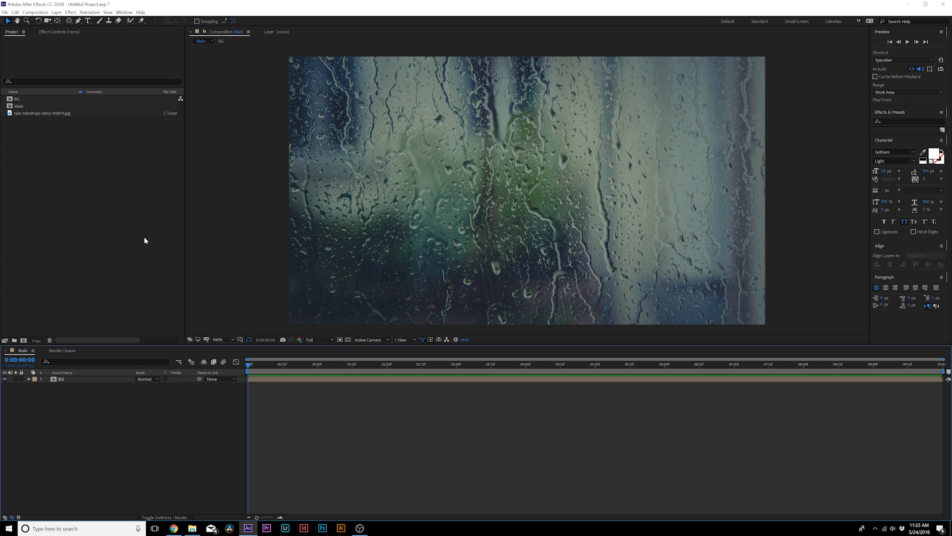
mouse_move(74, 44)
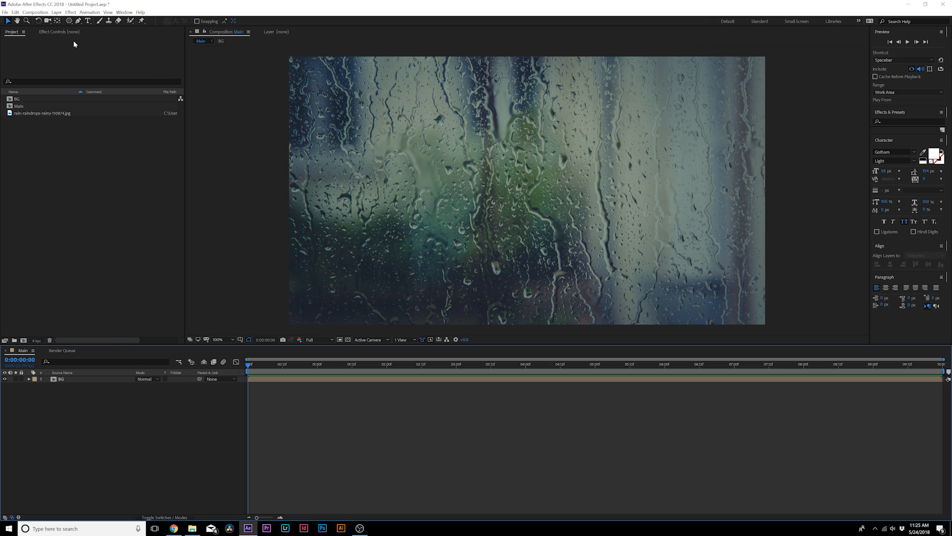
Create a new comp-size dark solid layer named Spectrum above the rain background.
click(57, 12)
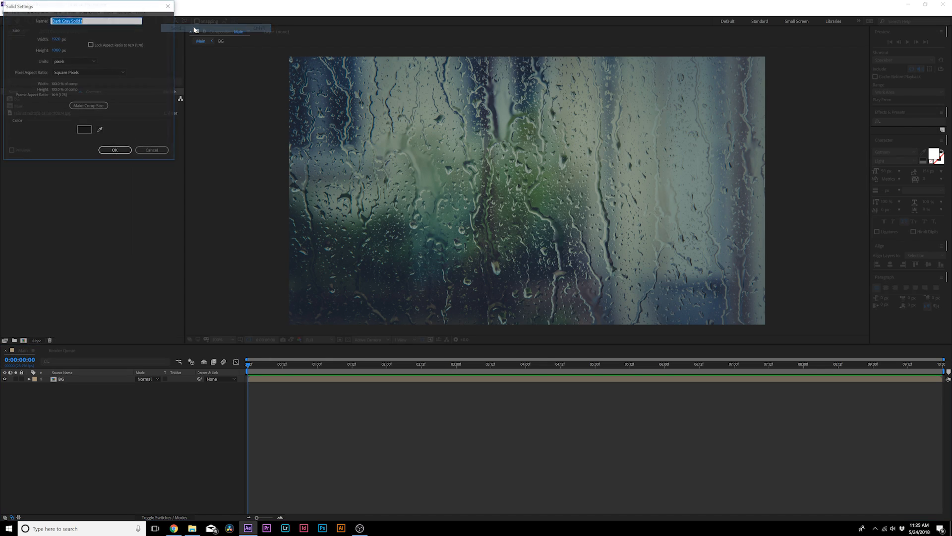
text(Specturm)
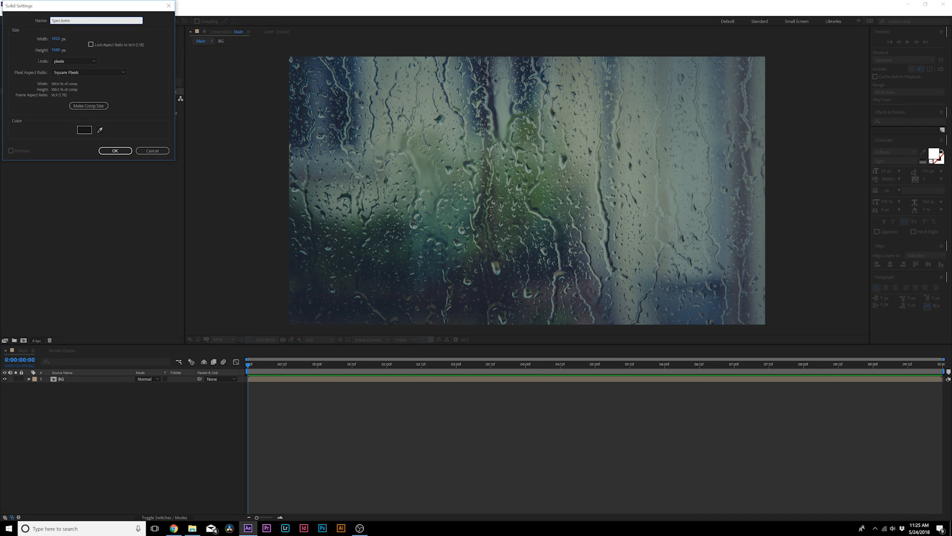
click(115, 150)
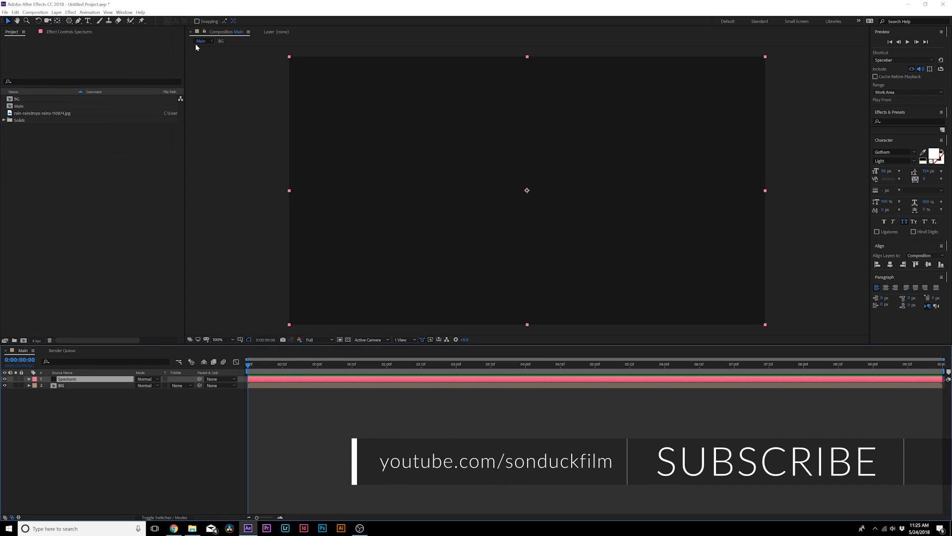
Apply the Audio Spectrum effect (Effect > Generate) to the Spectrum solid.
click(70, 12)
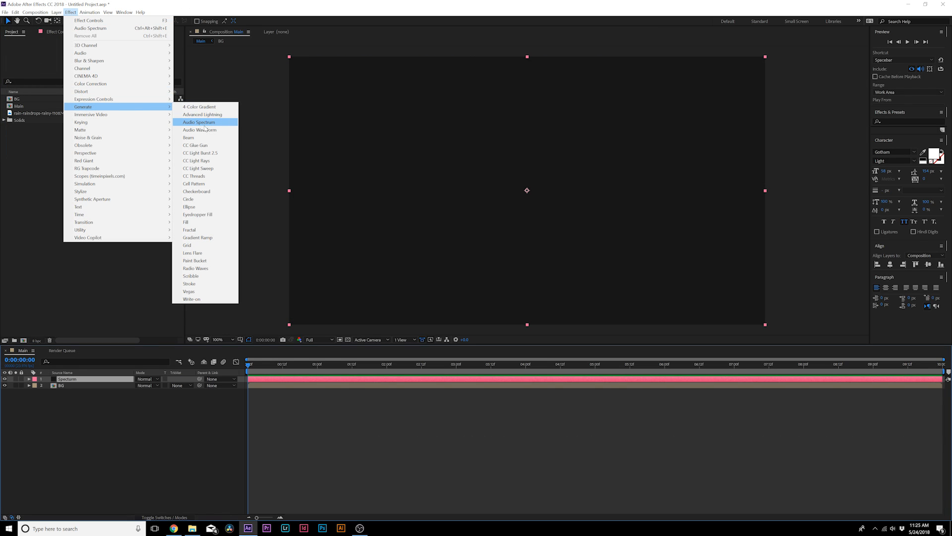
click(199, 122)
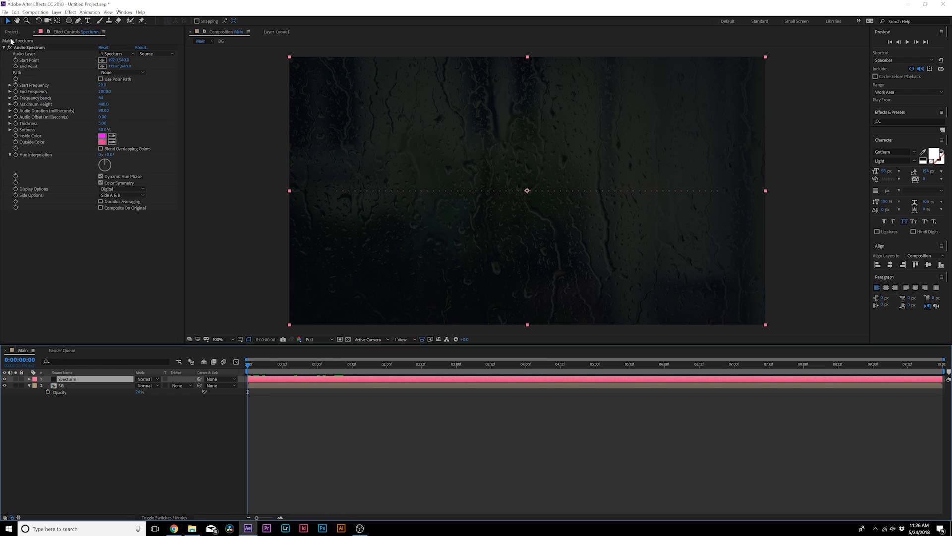
Import the Wildlife .wav song into the Main composition and reveal its waveform.
click(11, 32)
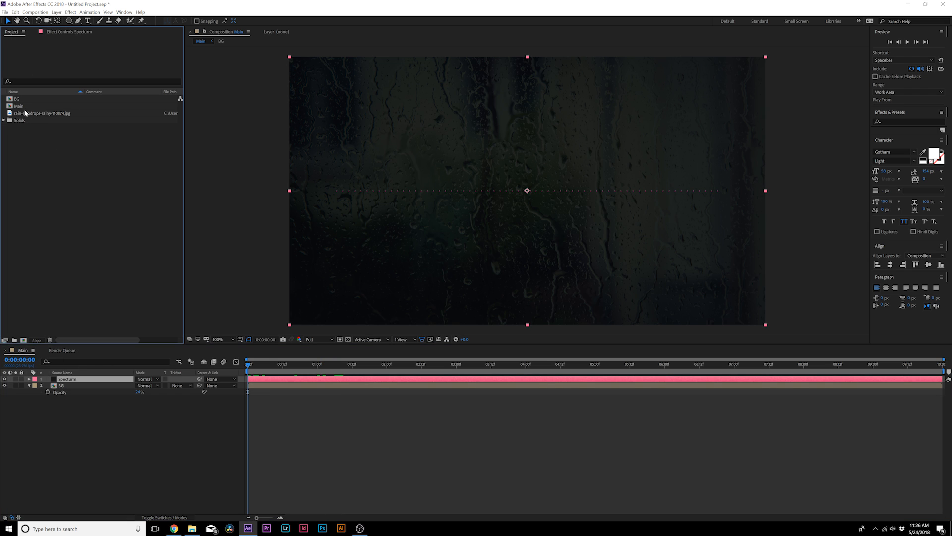
mouse_move(45, 144)
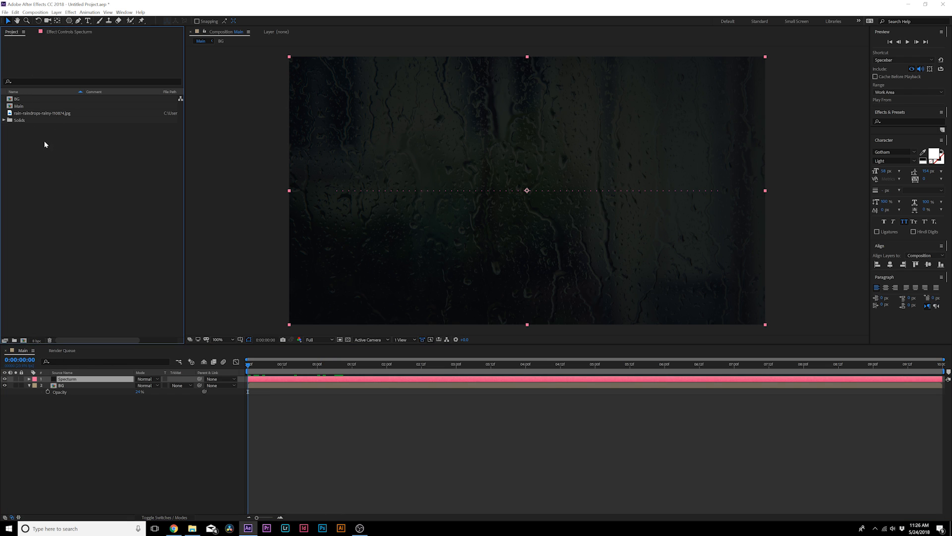
click(47, 127)
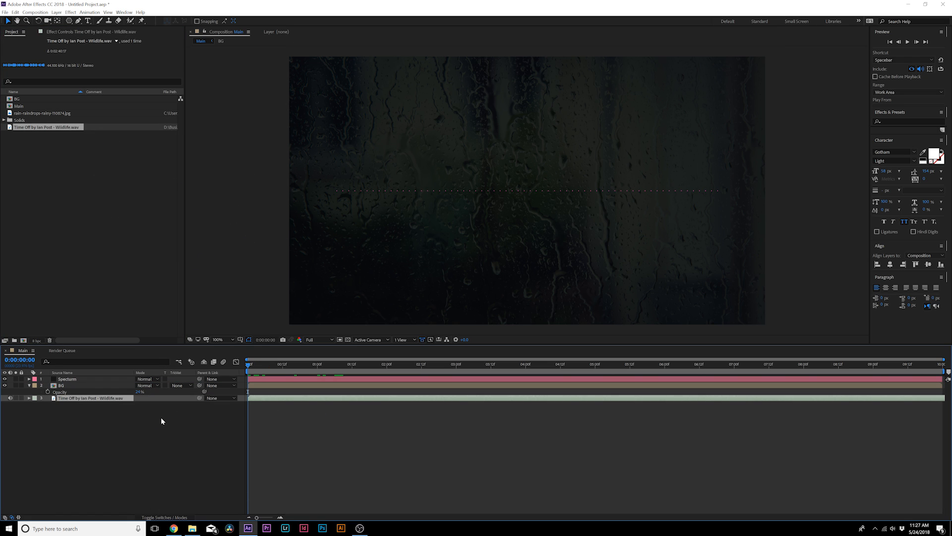
click(28, 398)
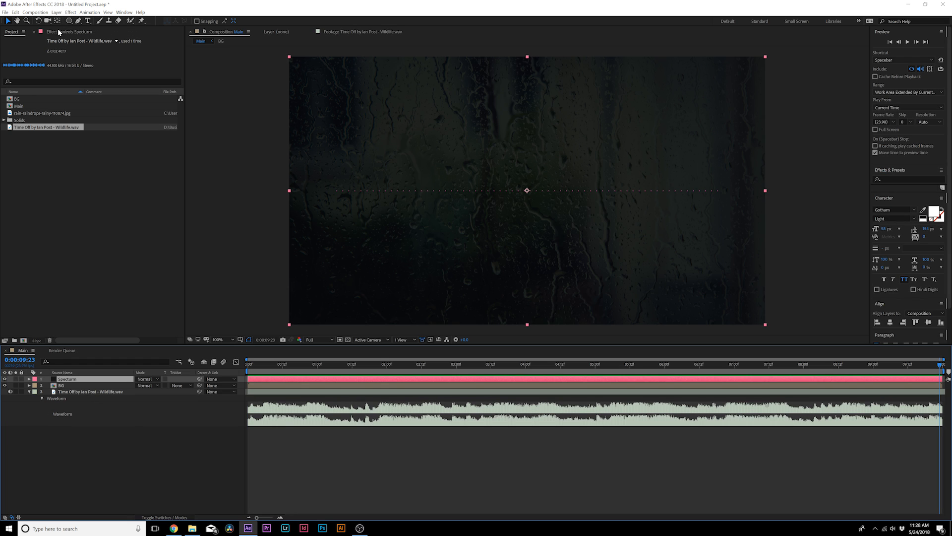
Set the Audio Spectrum's Audio Layer to the Time Off – Wildlife song.
click(73, 31)
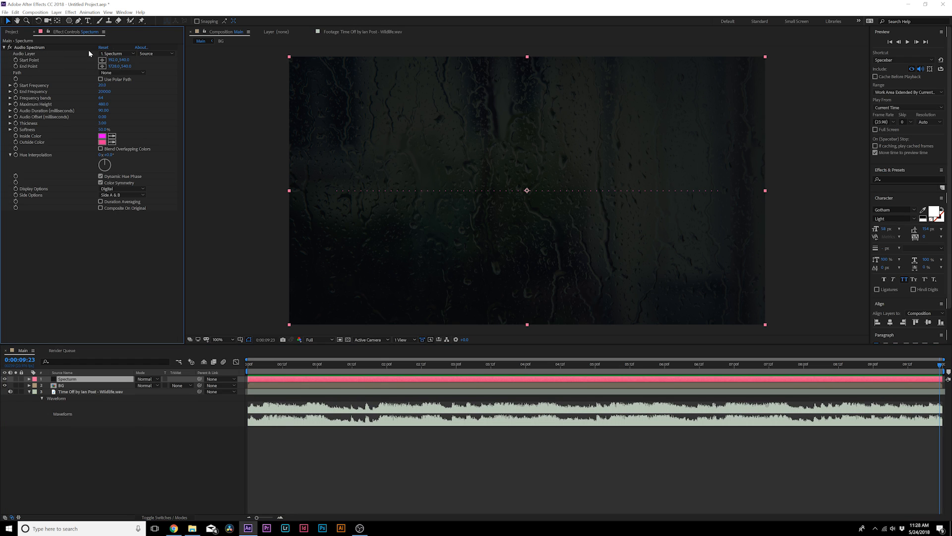
click(117, 54)
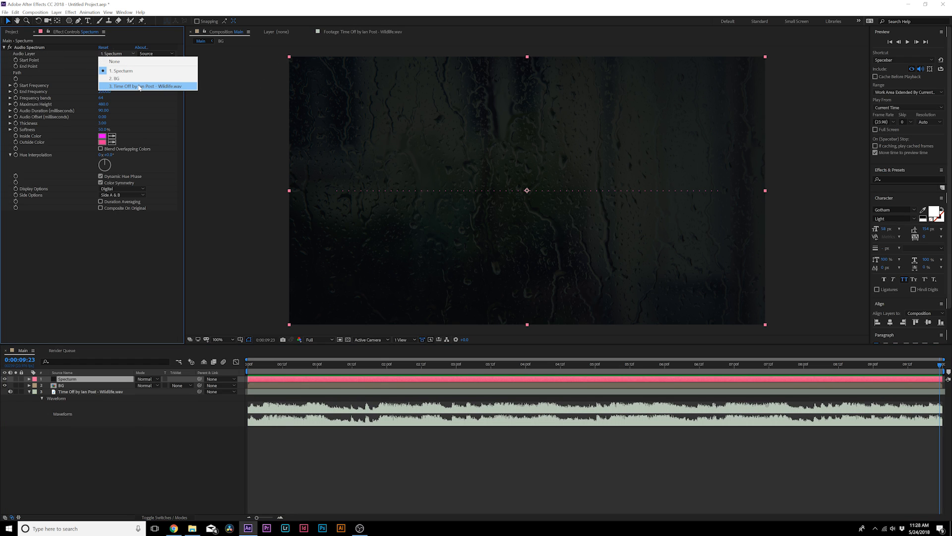
click(144, 86)
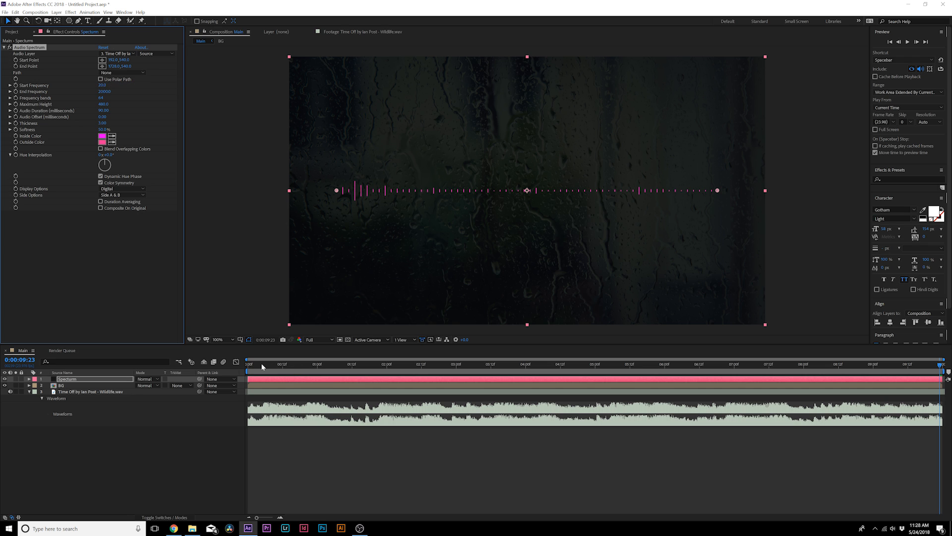
Scrub later into the song to check the pink bars react to the audio.
click(413, 364)
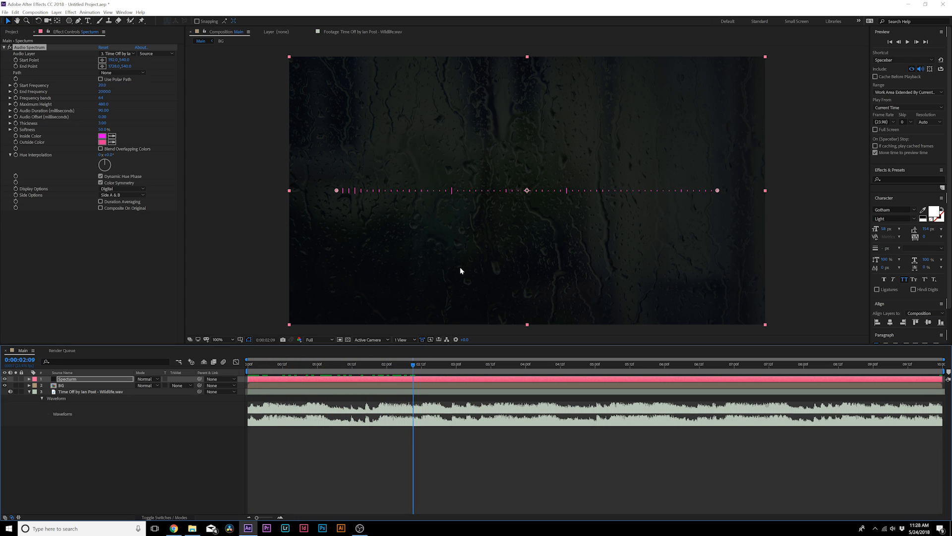
click(522, 363)
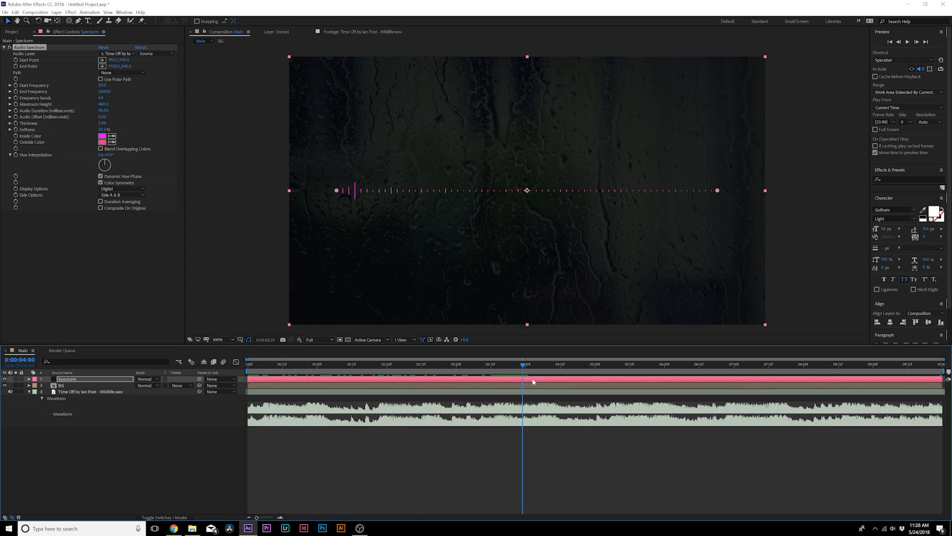
click(366, 364)
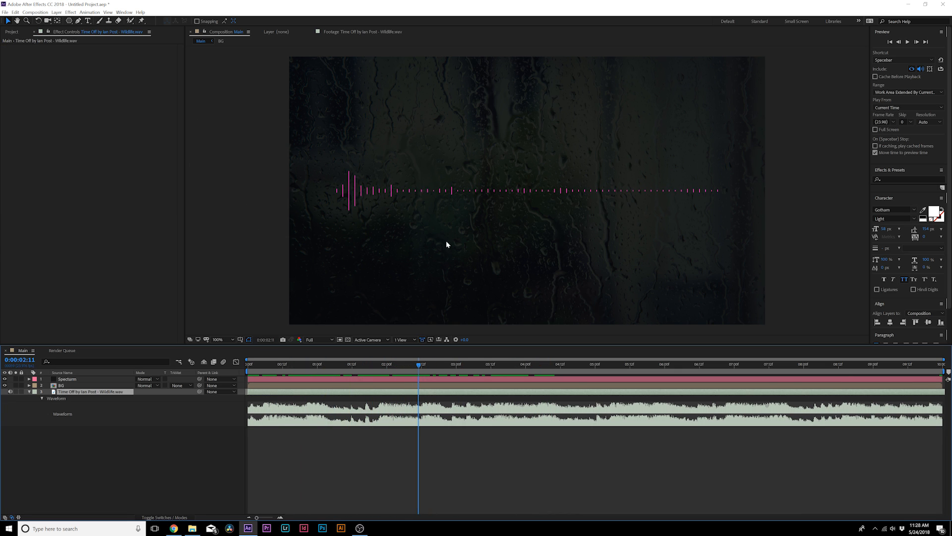
click(67, 378)
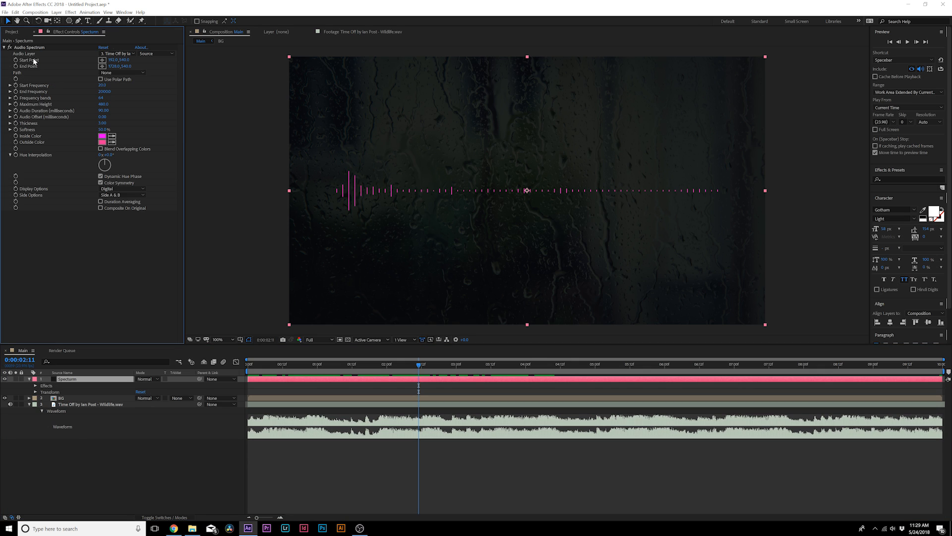
Draw a freehand curved mask, set the spectrum Path to Mask 1, then revert it to None.
click(69, 20)
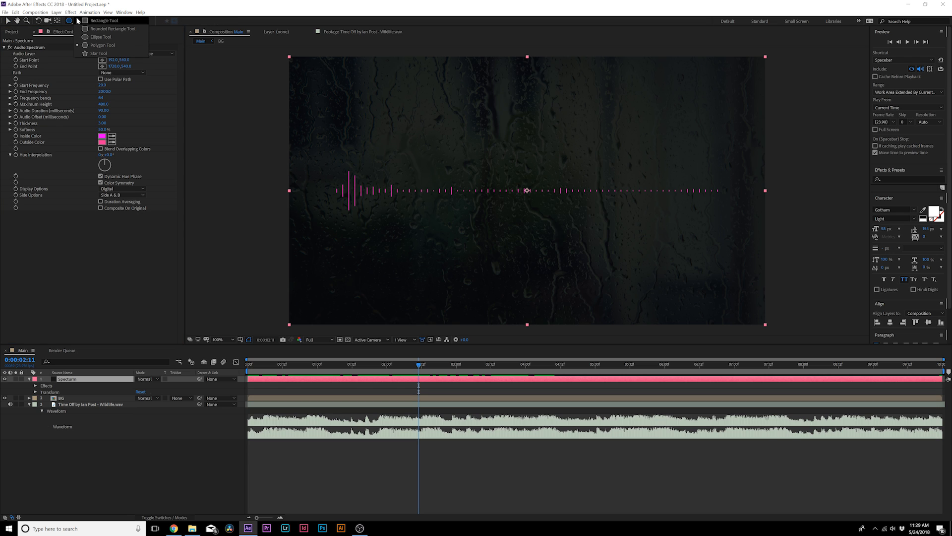
mouse_move(100, 36)
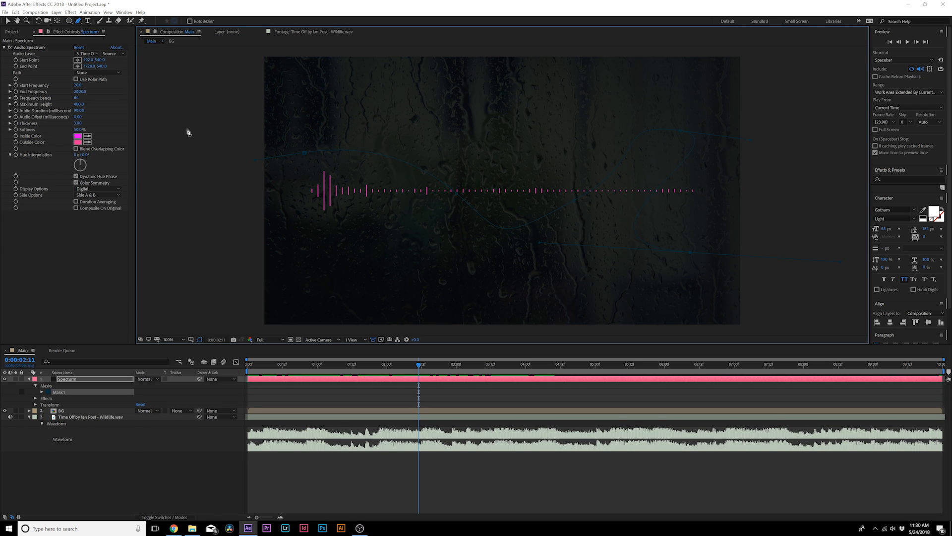
click(97, 72)
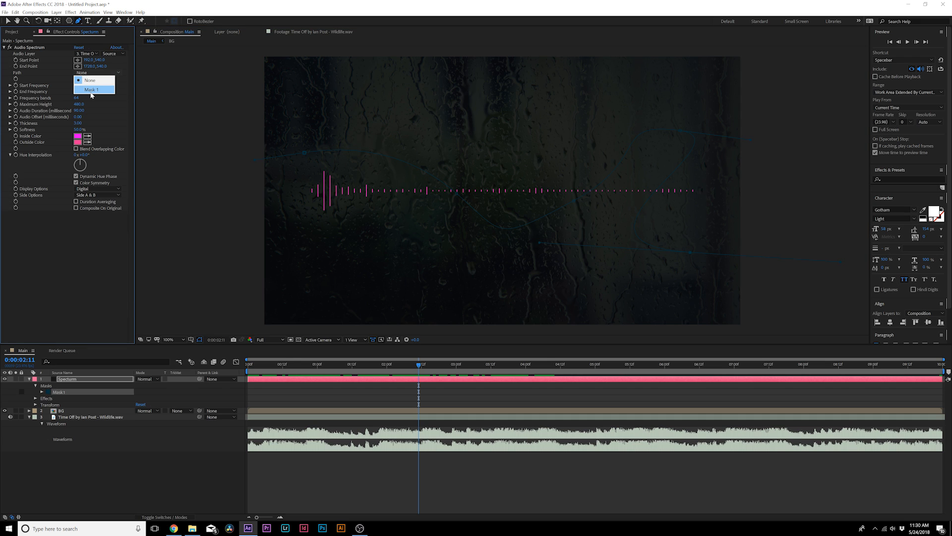
click(91, 89)
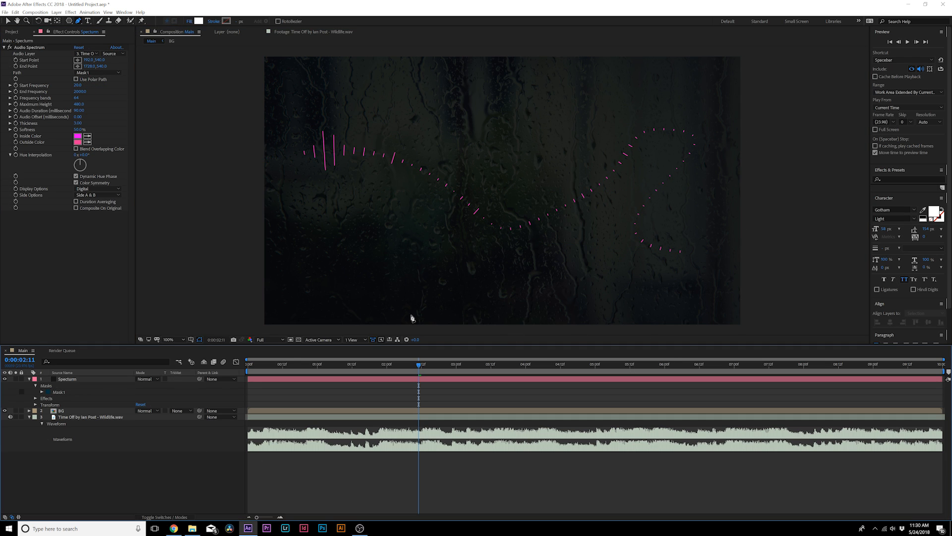
click(97, 73)
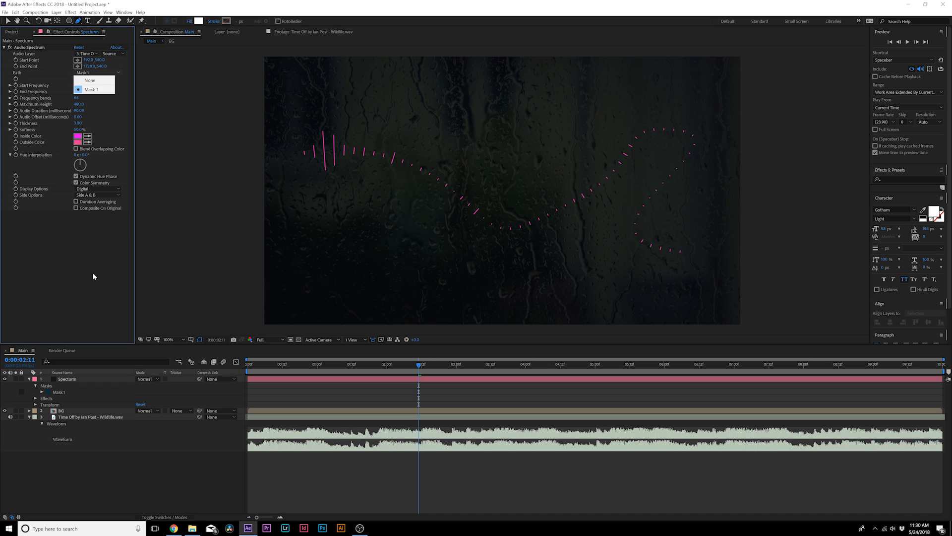
click(89, 79)
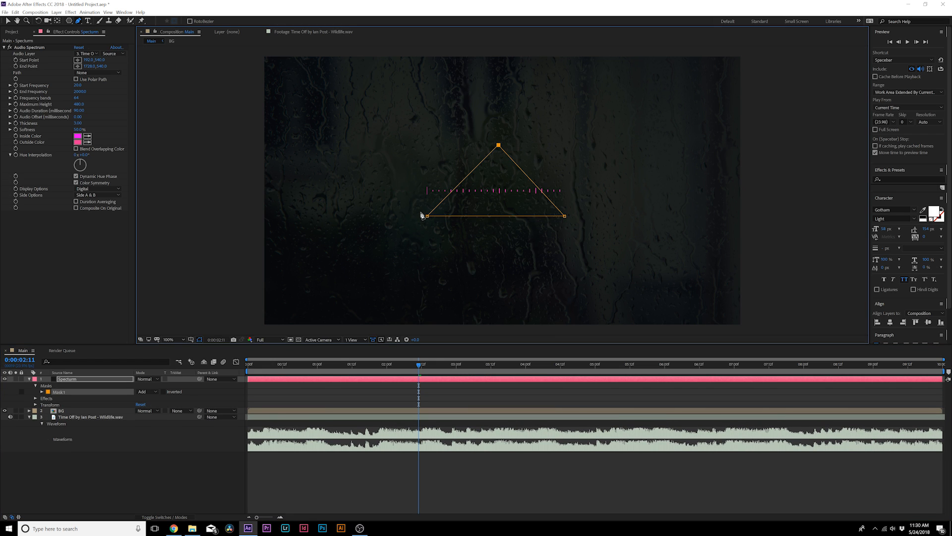
Even out the triangle mask, set Path to Mask 1 and mask mode to None.
drag(426, 216, 443, 217)
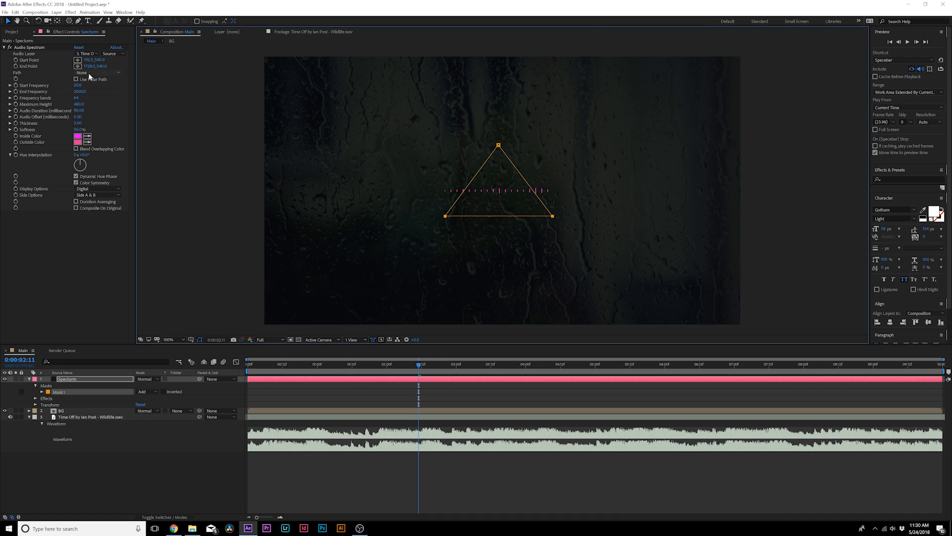
click(97, 73)
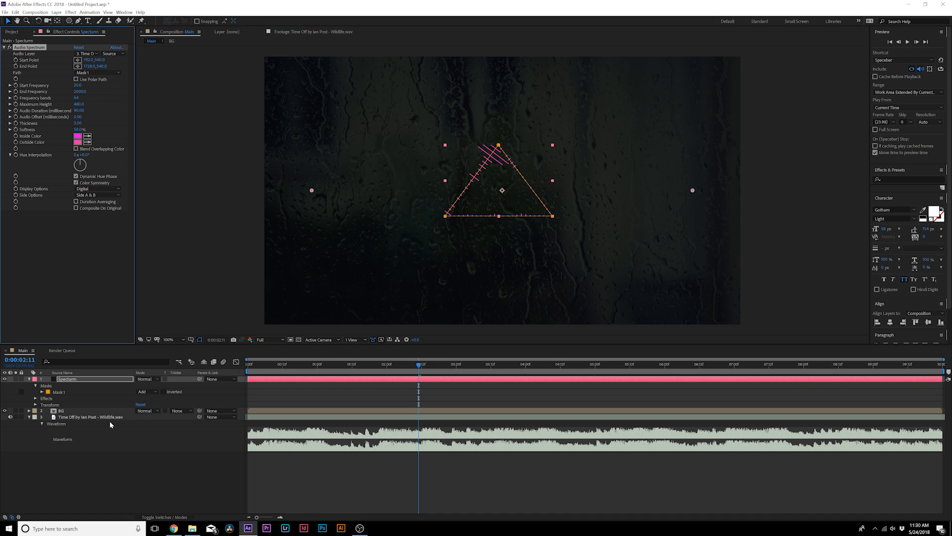
click(146, 391)
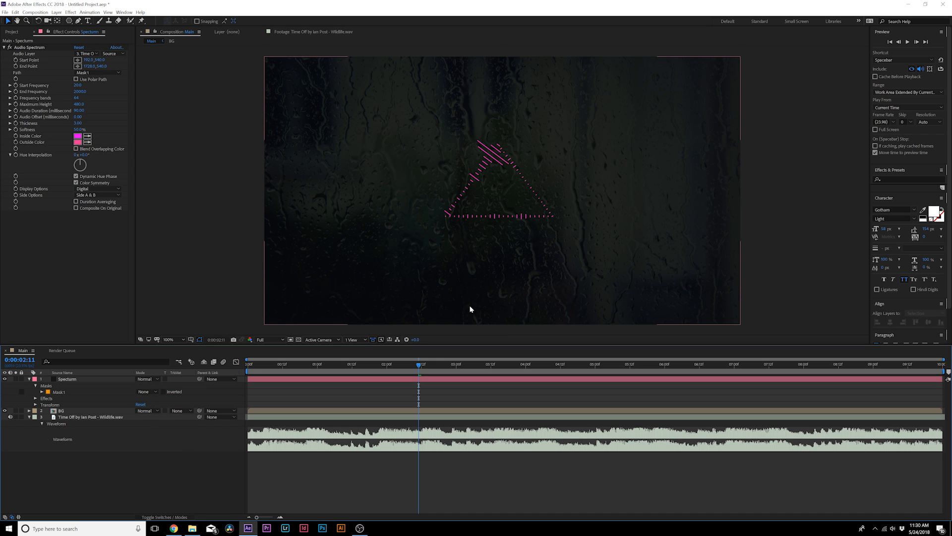
click(276, 364)
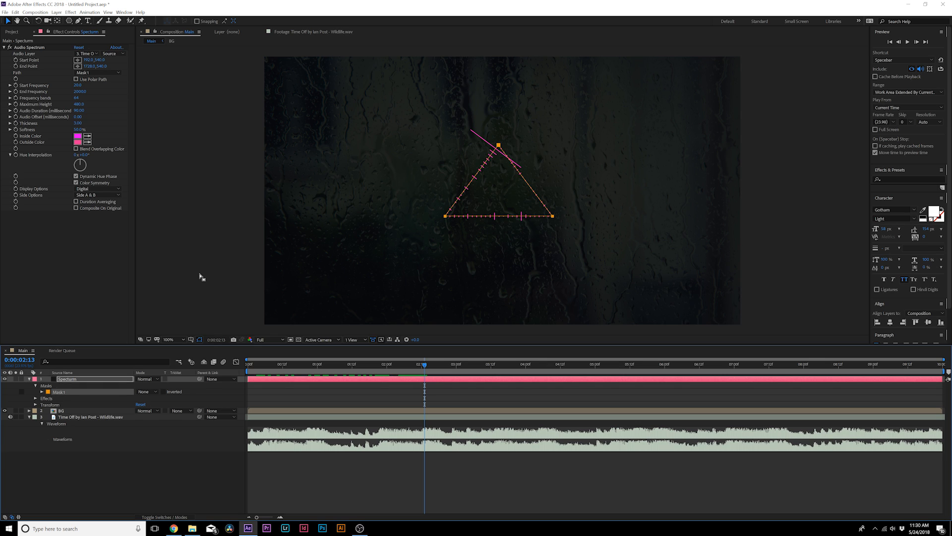
mouse_move(95, 396)
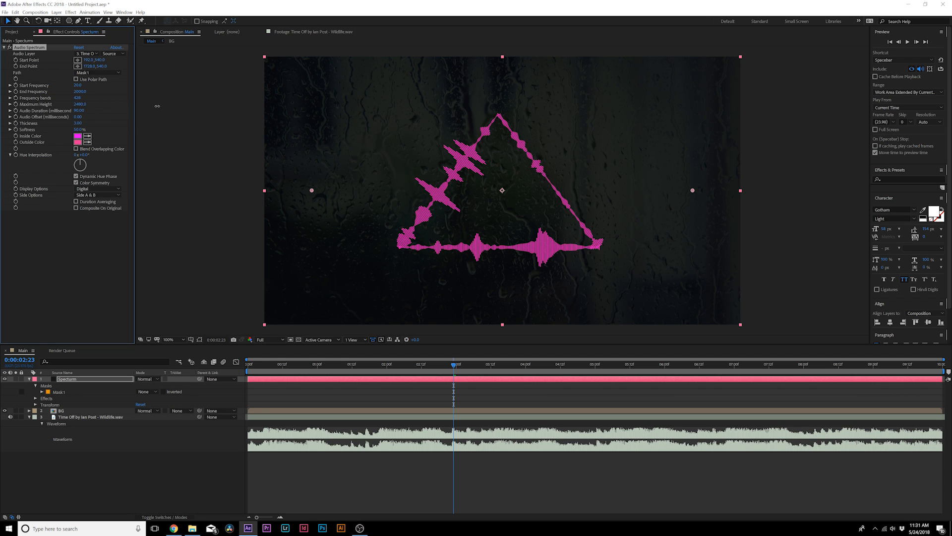
Raise the Audio Spectrum's Frequency Bands and Maximum Height for taller, denser bars.
click(80, 104)
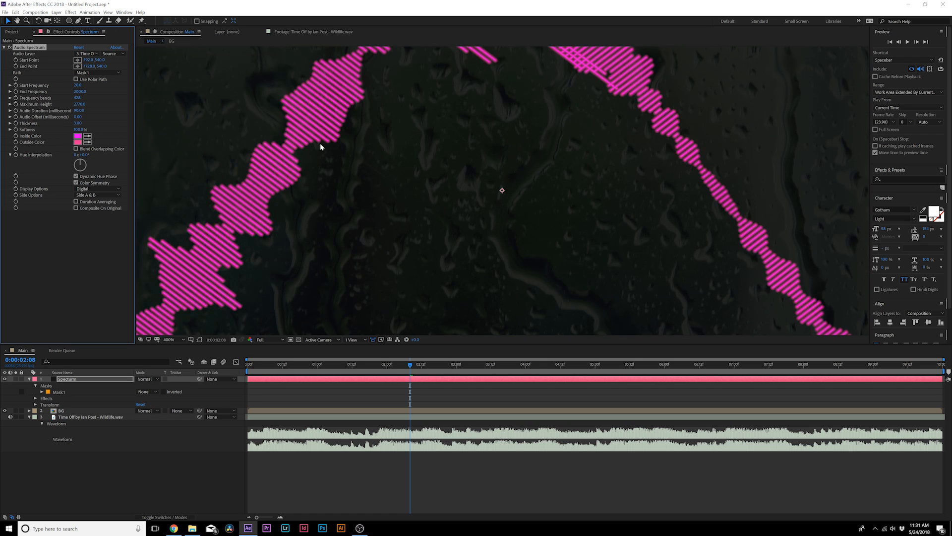
click(77, 129)
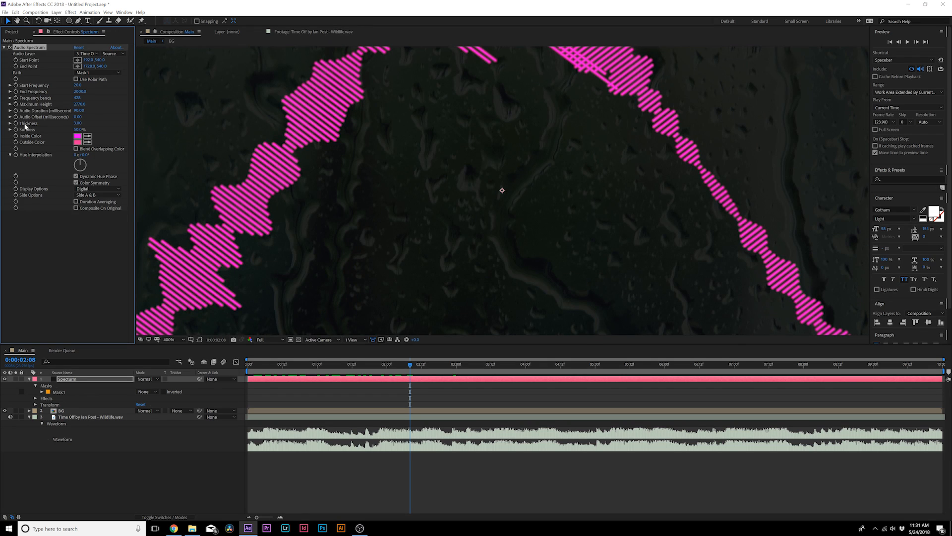
mouse_move(68, 142)
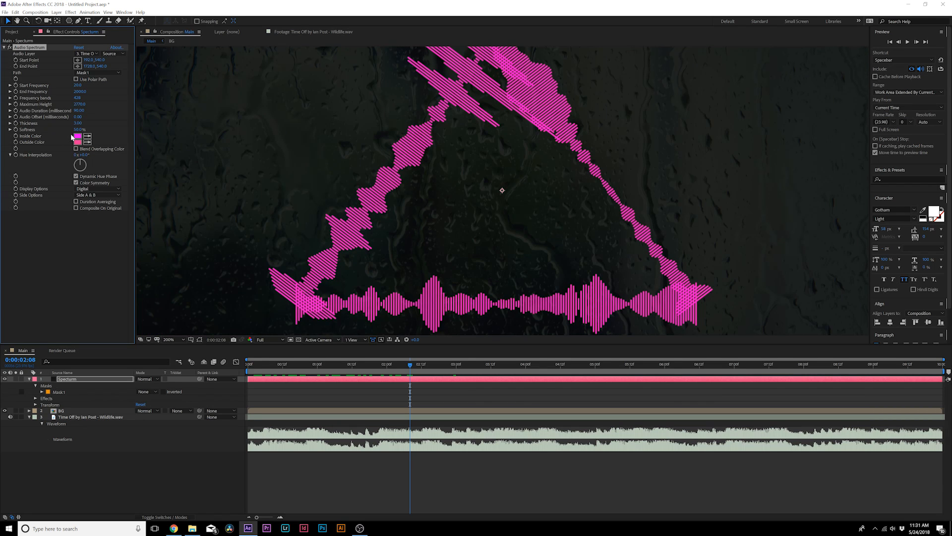
Set Inside Color to light blue, spread Hue Interpolation across a rainbow and blend overlapping colours.
click(78, 136)
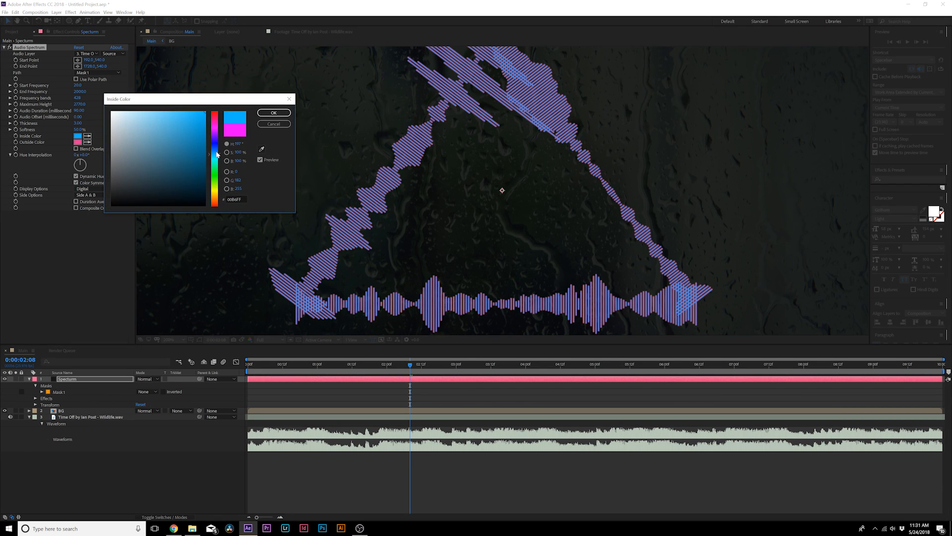
click(274, 112)
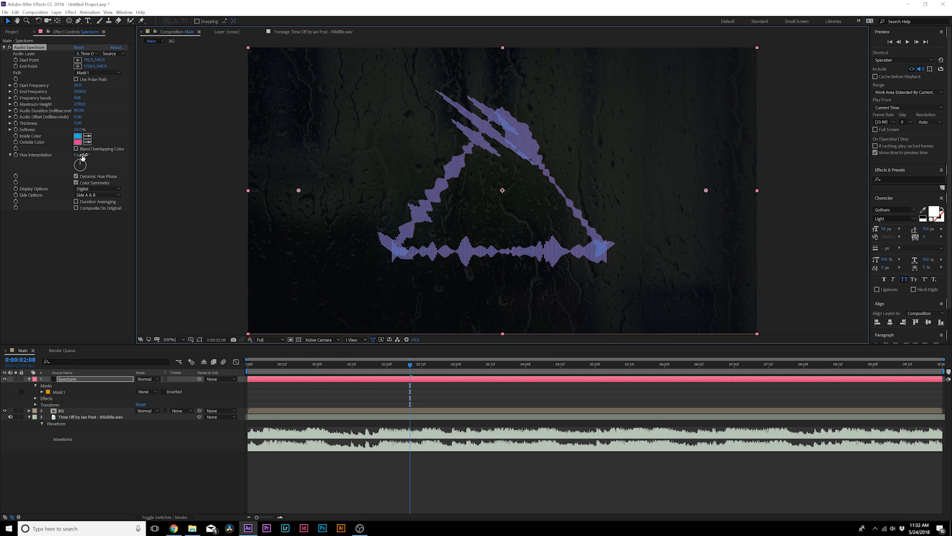
drag(76, 154, 82, 155)
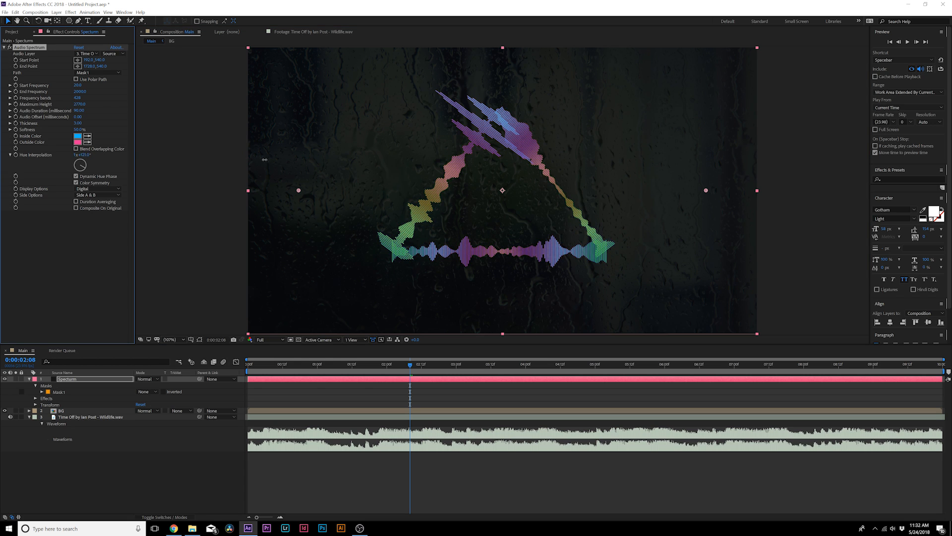
click(77, 142)
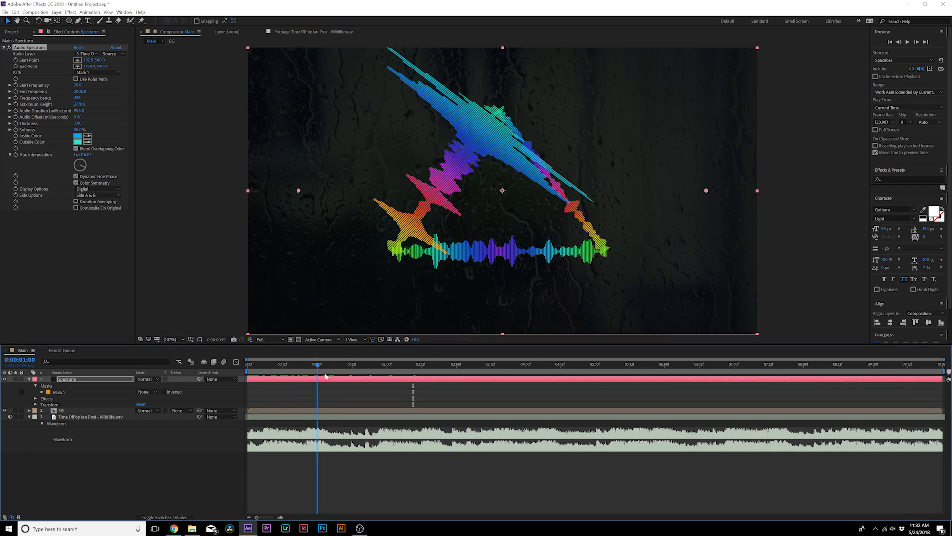
Preview the spectrum and toggle the hue-shifting-over-time options off and back on.
click(505, 364)
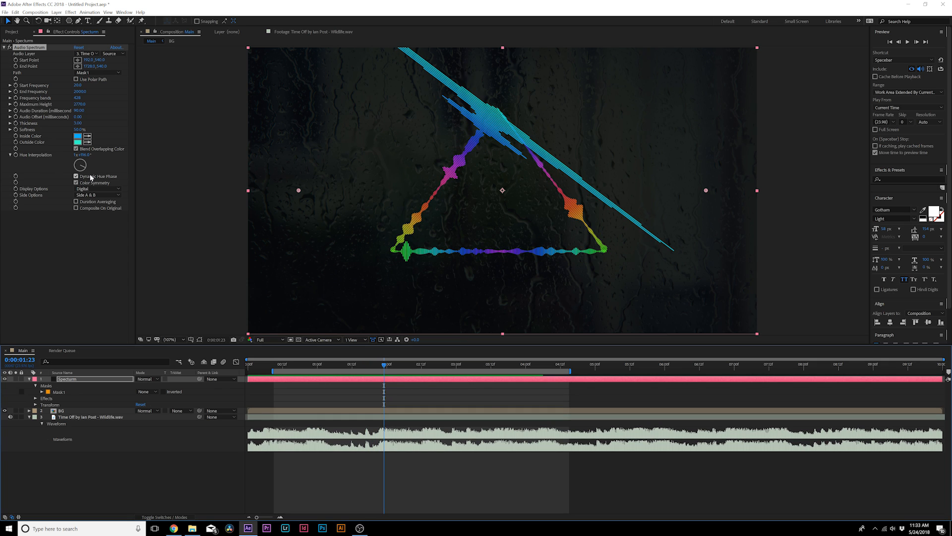
click(77, 176)
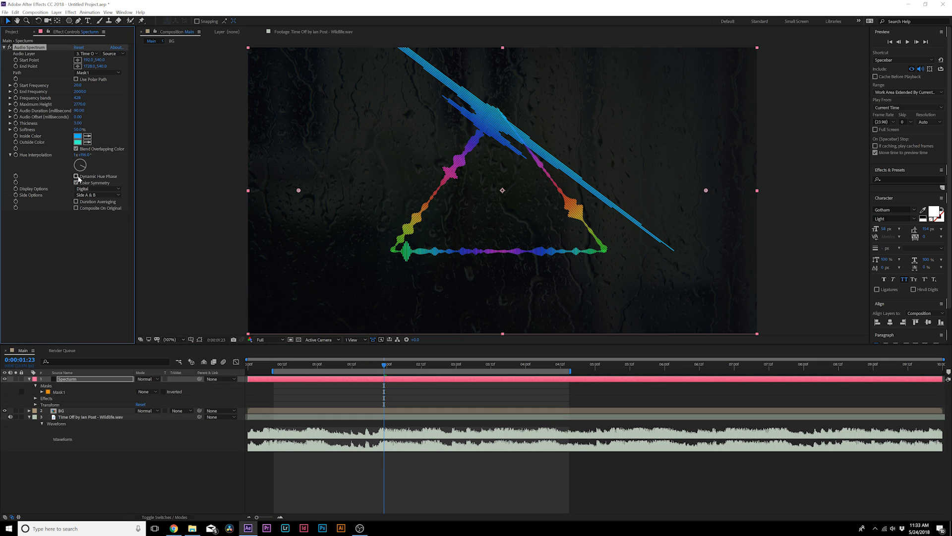
click(75, 177)
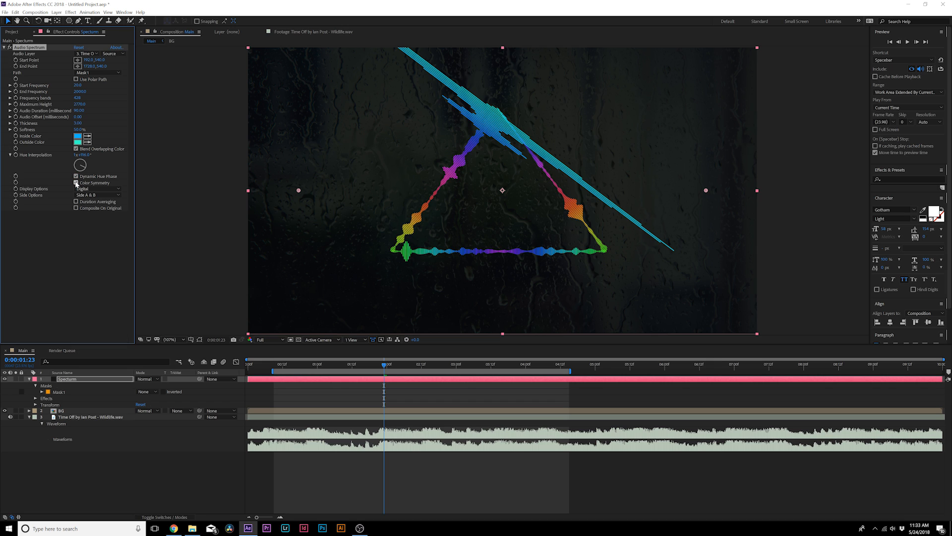
click(77, 183)
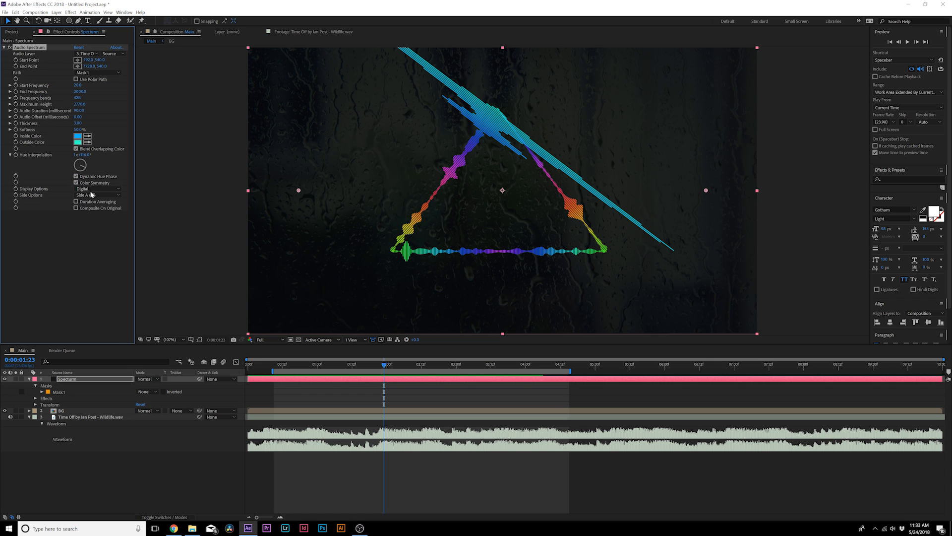
Switch Display Options to Analog dots and try Side A and Side B drawing.
click(97, 188)
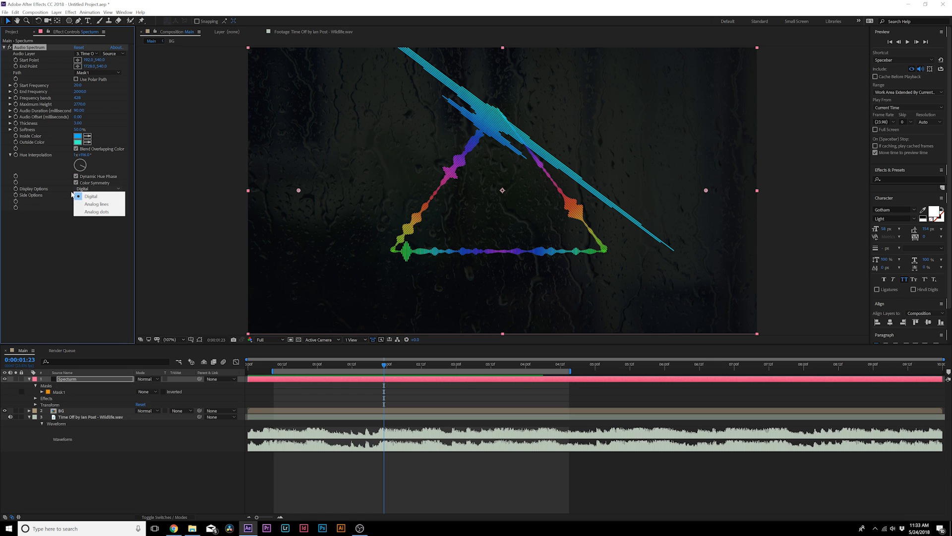
click(96, 204)
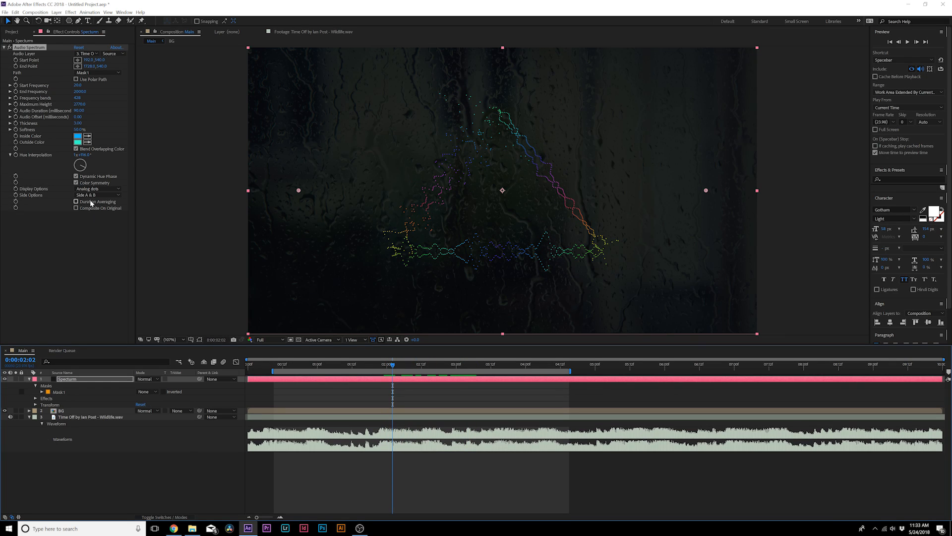
click(98, 195)
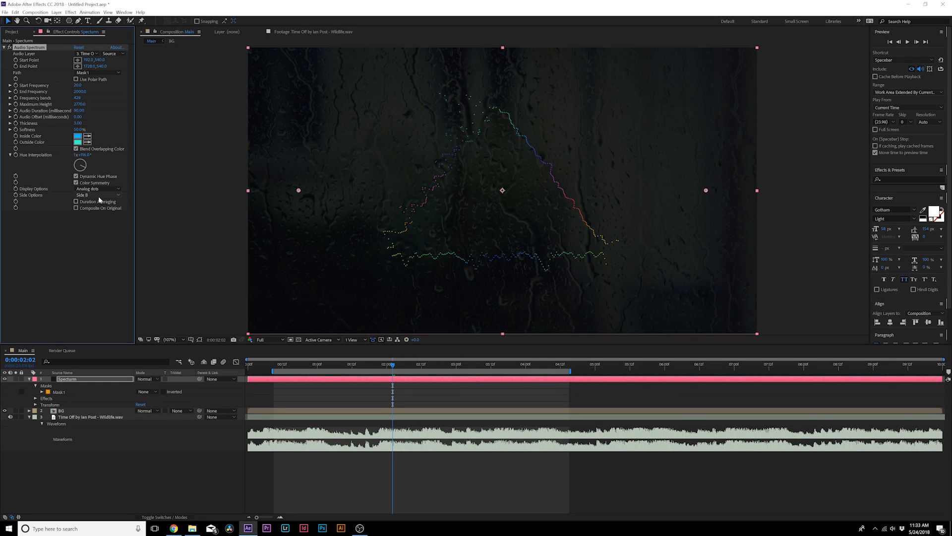
click(97, 202)
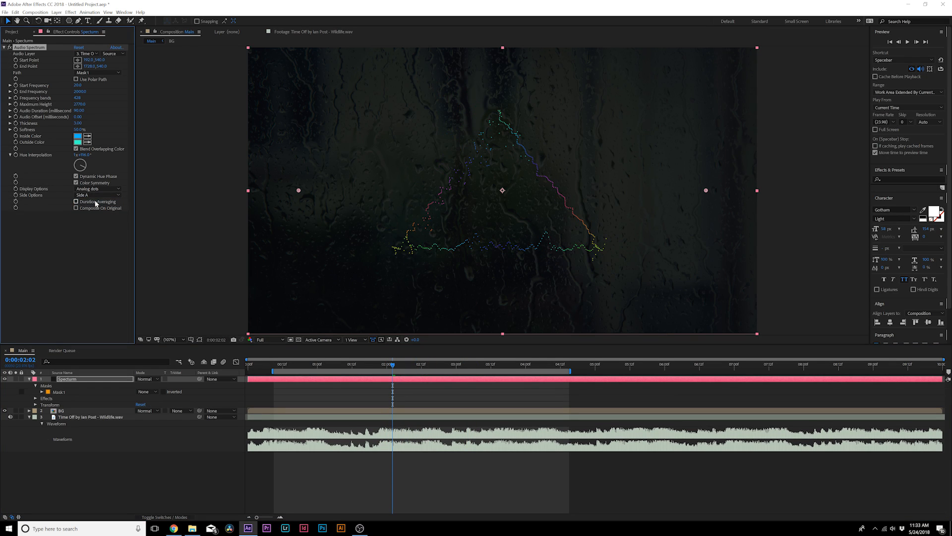
click(97, 194)
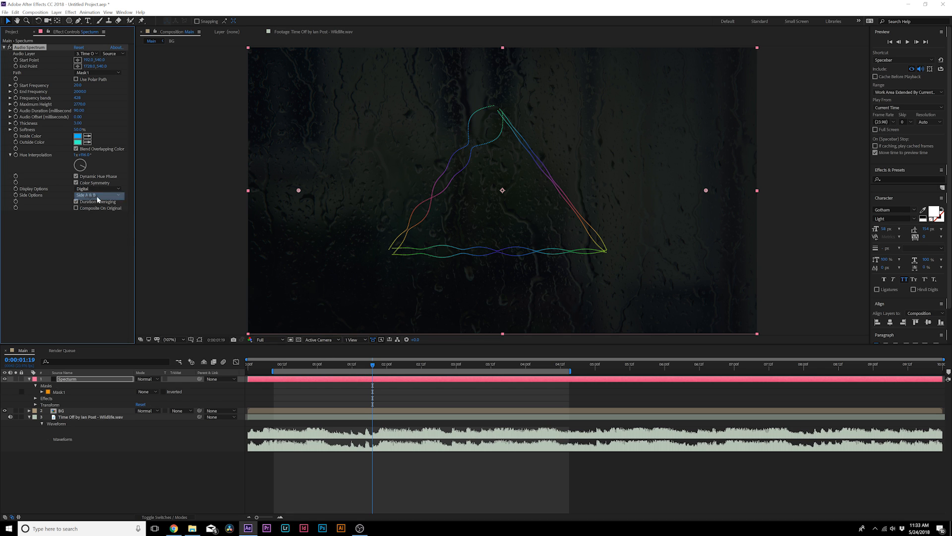
Set Side Options to Side B so bars spike outward from the circle, then select Spectrum to duplicate.
click(98, 194)
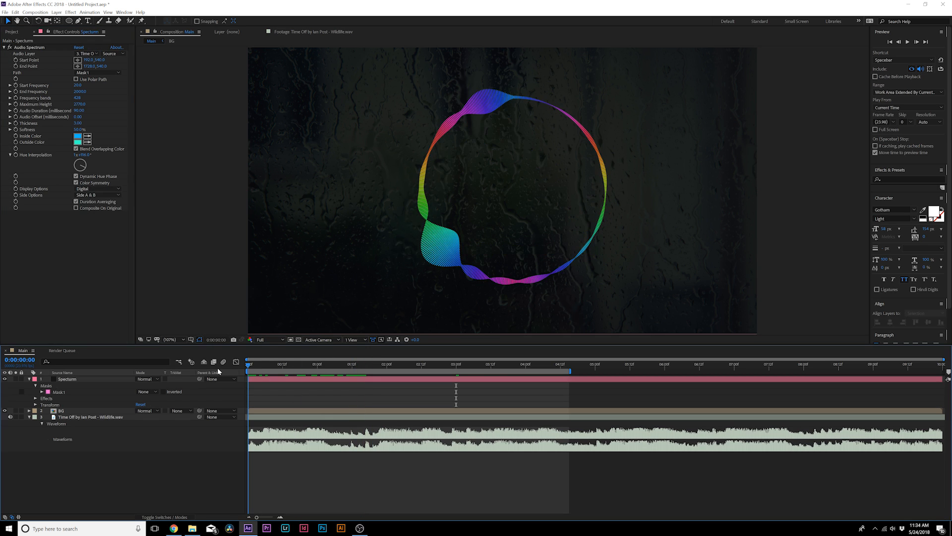
click(377, 363)
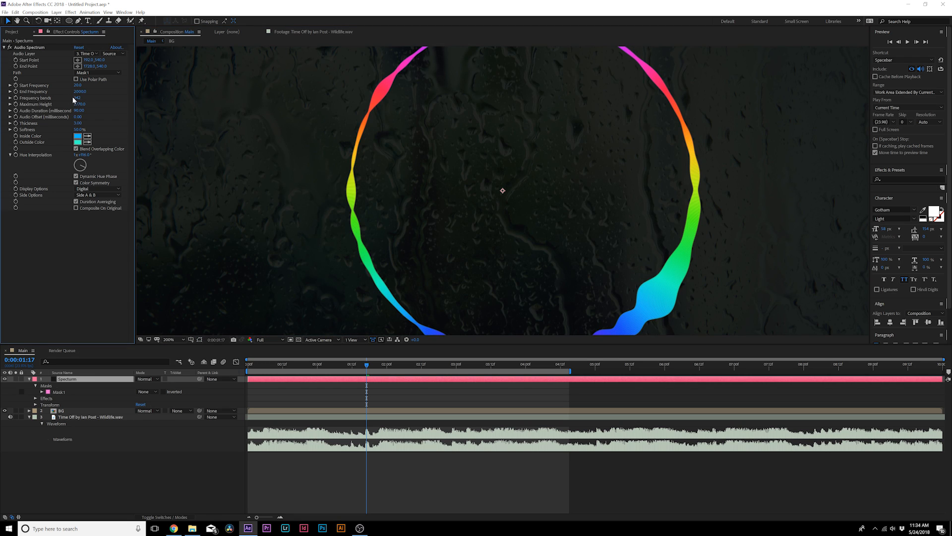
click(97, 194)
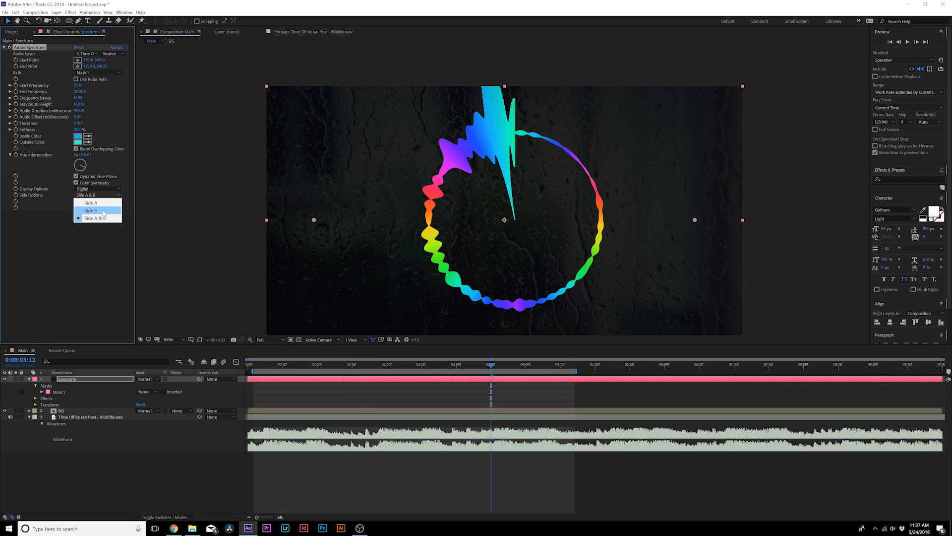
click(91, 210)
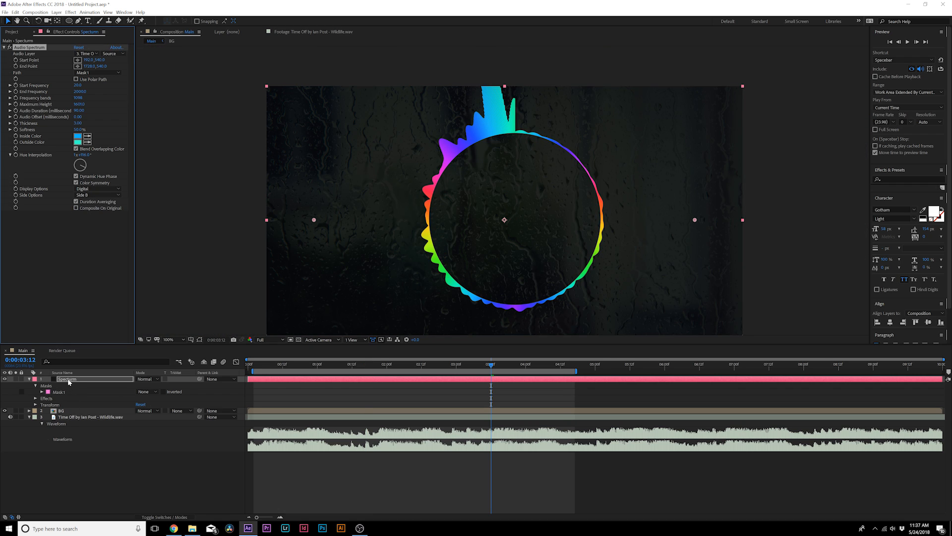
click(14, 12)
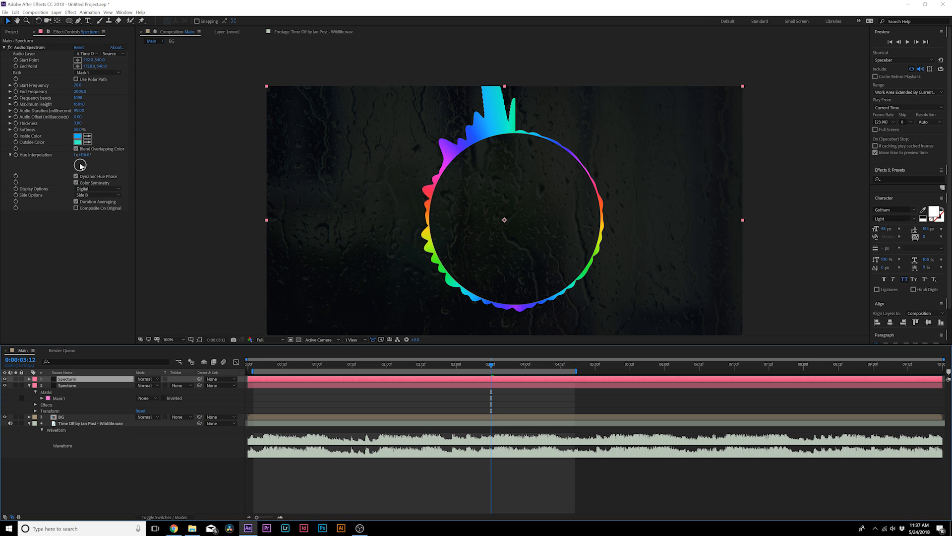
Set the duplicated spectrum's Display Options to Analog lines and shrink its mask path inward.
click(97, 189)
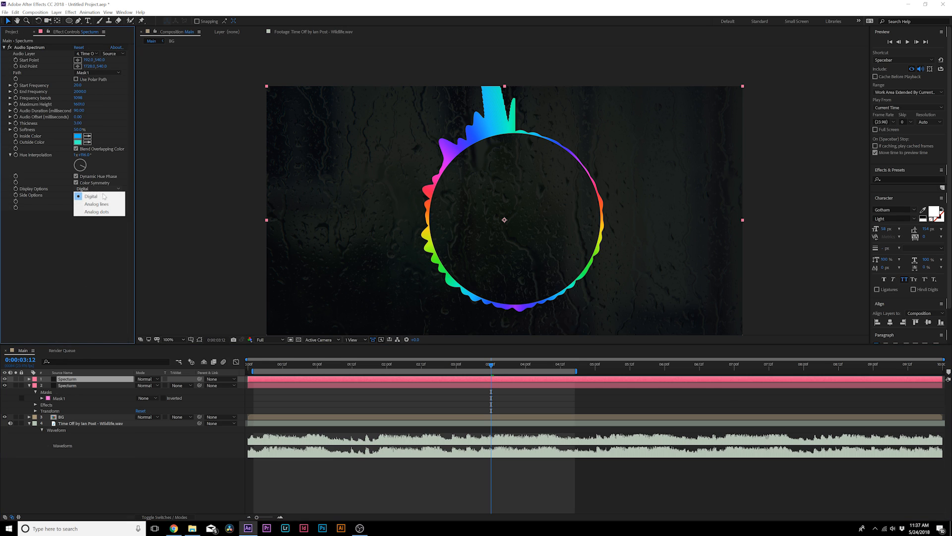
click(95, 203)
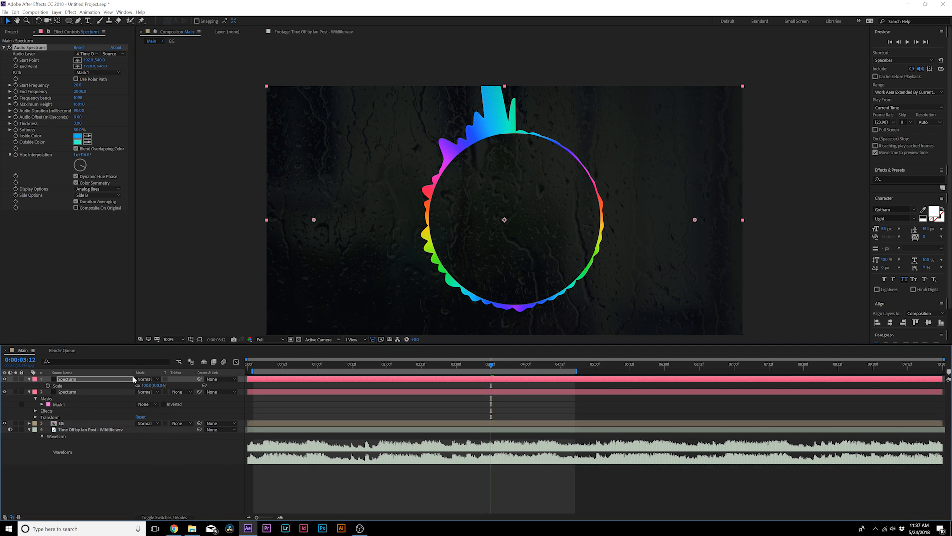
click(36, 385)
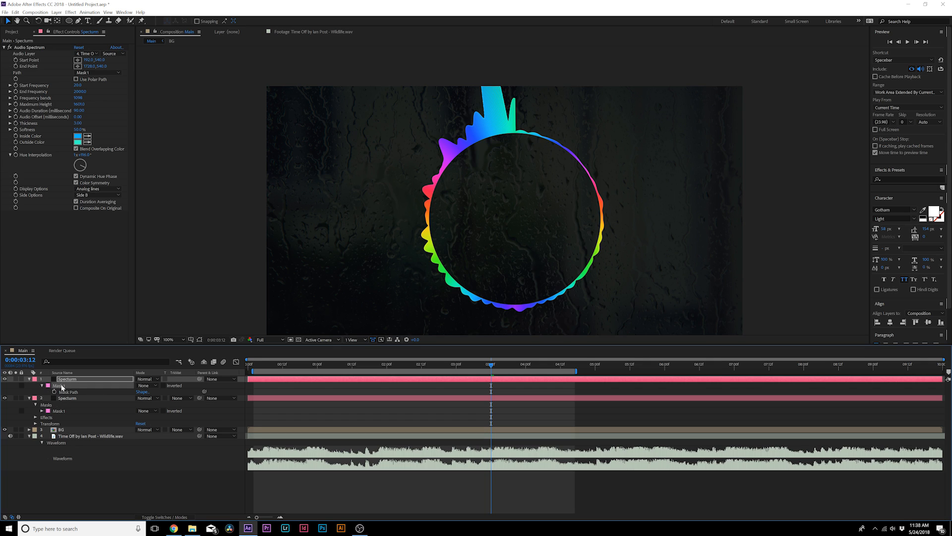
mouse_move(188, 349)
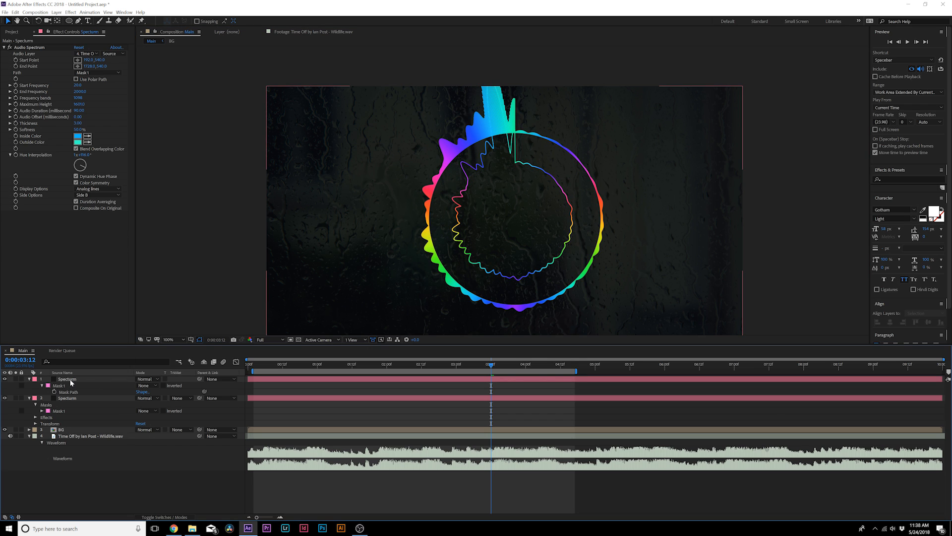
click(98, 189)
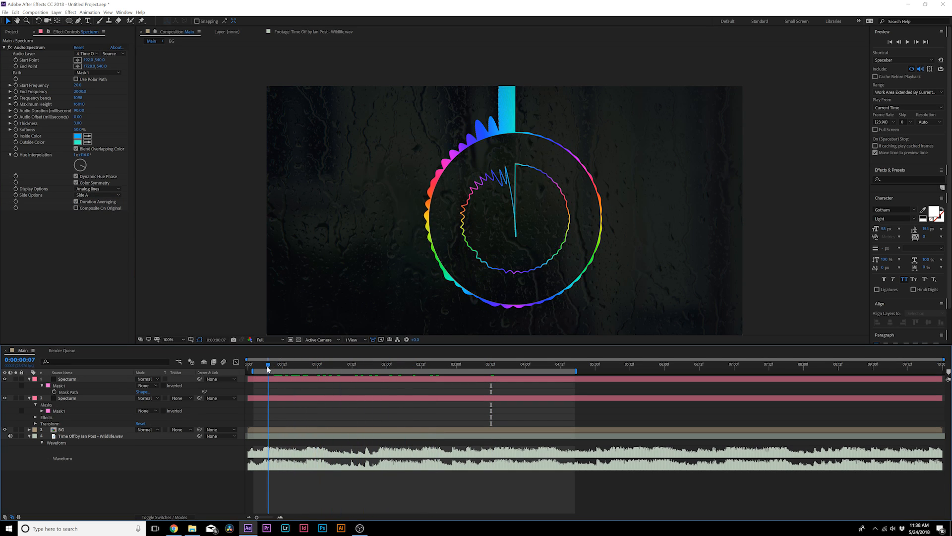
Duplicate the inner spectrum as a third dotted ring drawn on one side only, checking it at a louder moment.
click(375, 364)
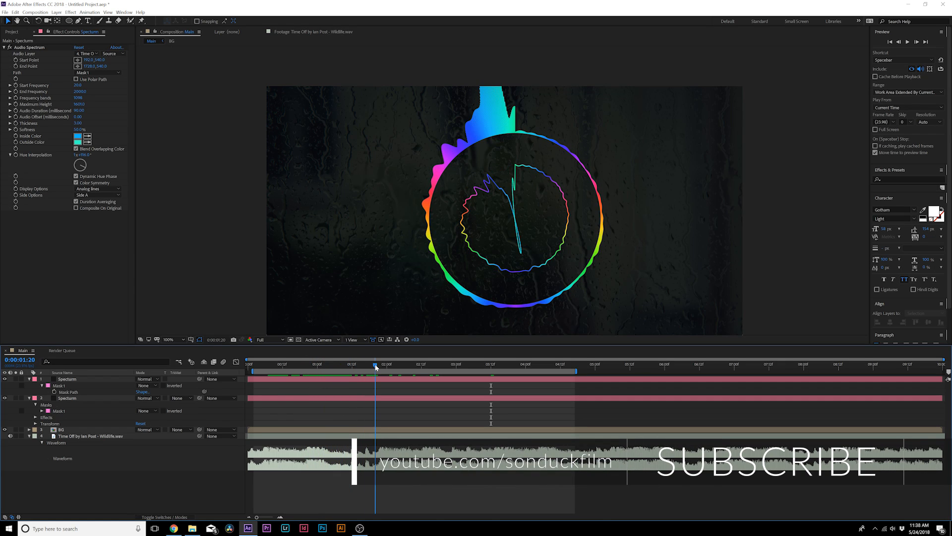
click(67, 378)
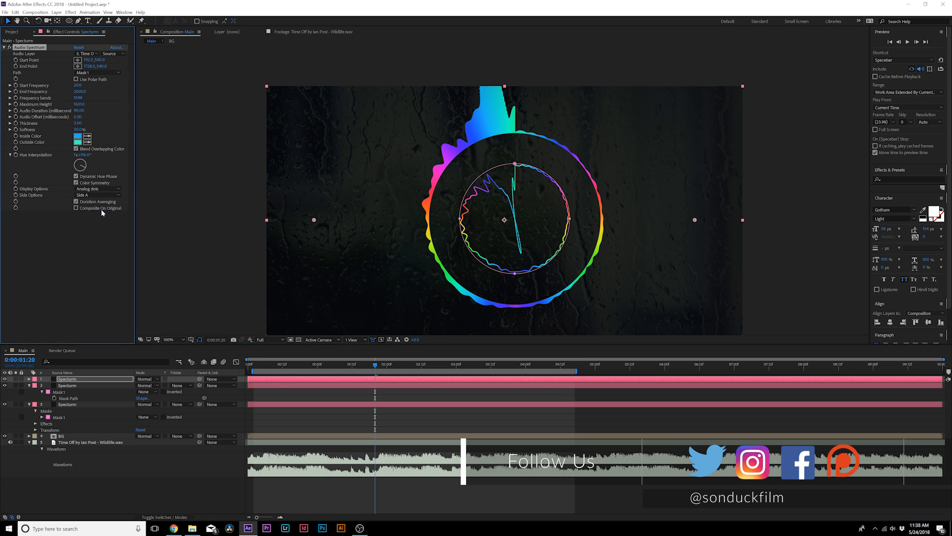
click(97, 195)
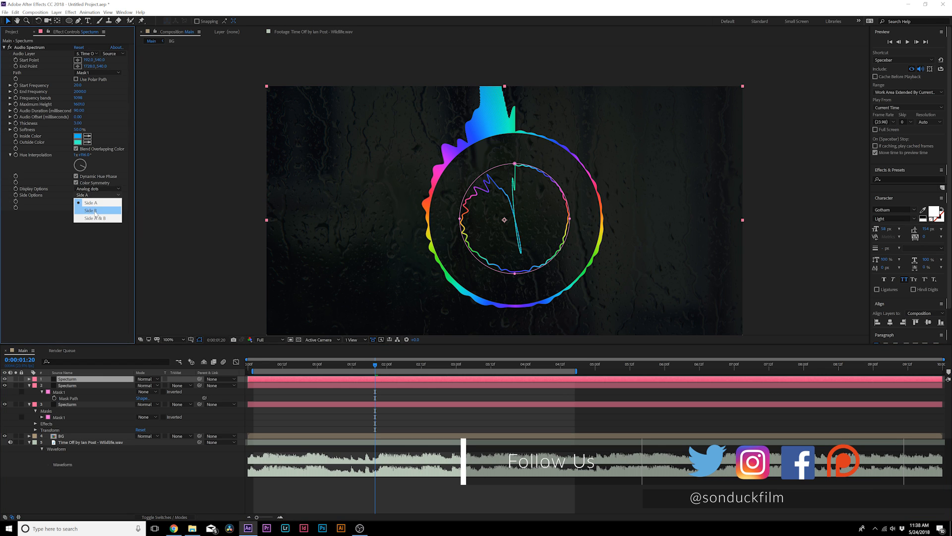
click(89, 218)
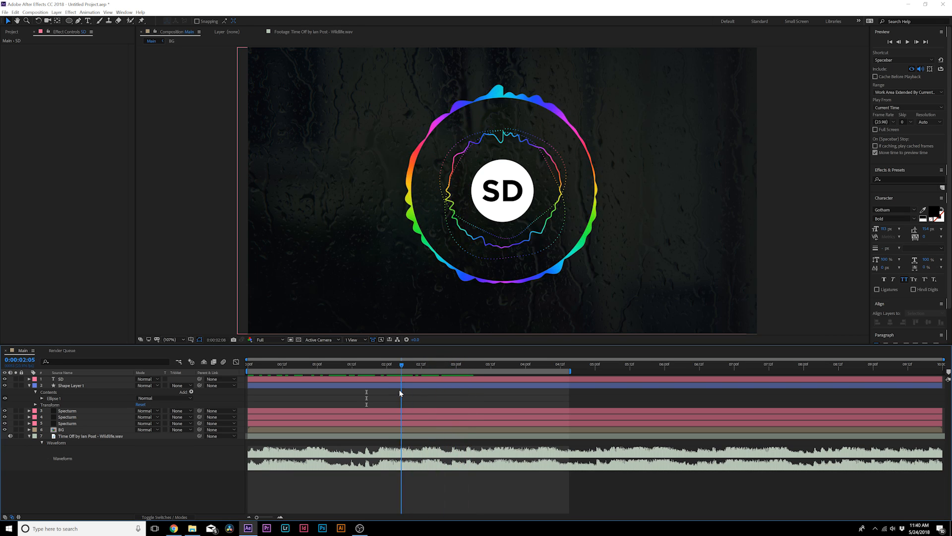
click(375, 364)
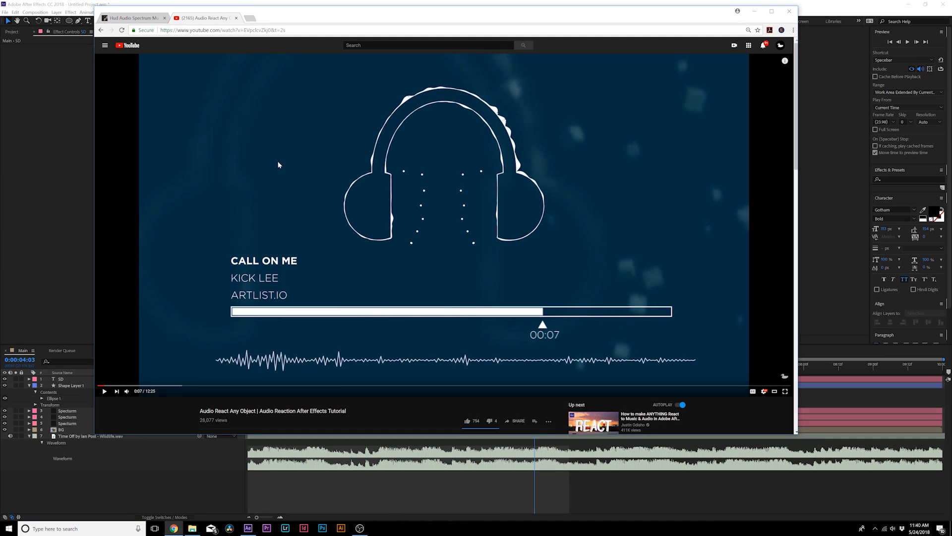
mouse_move(314, 426)
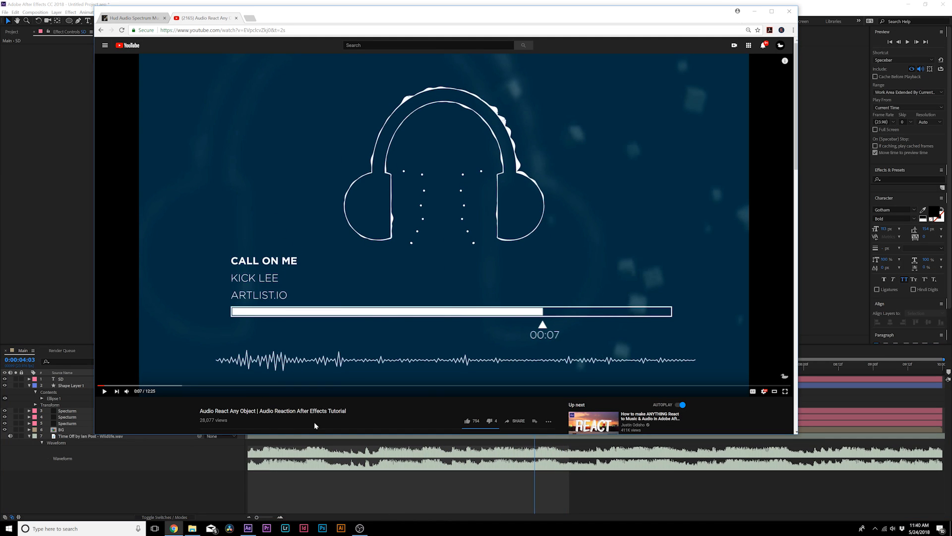